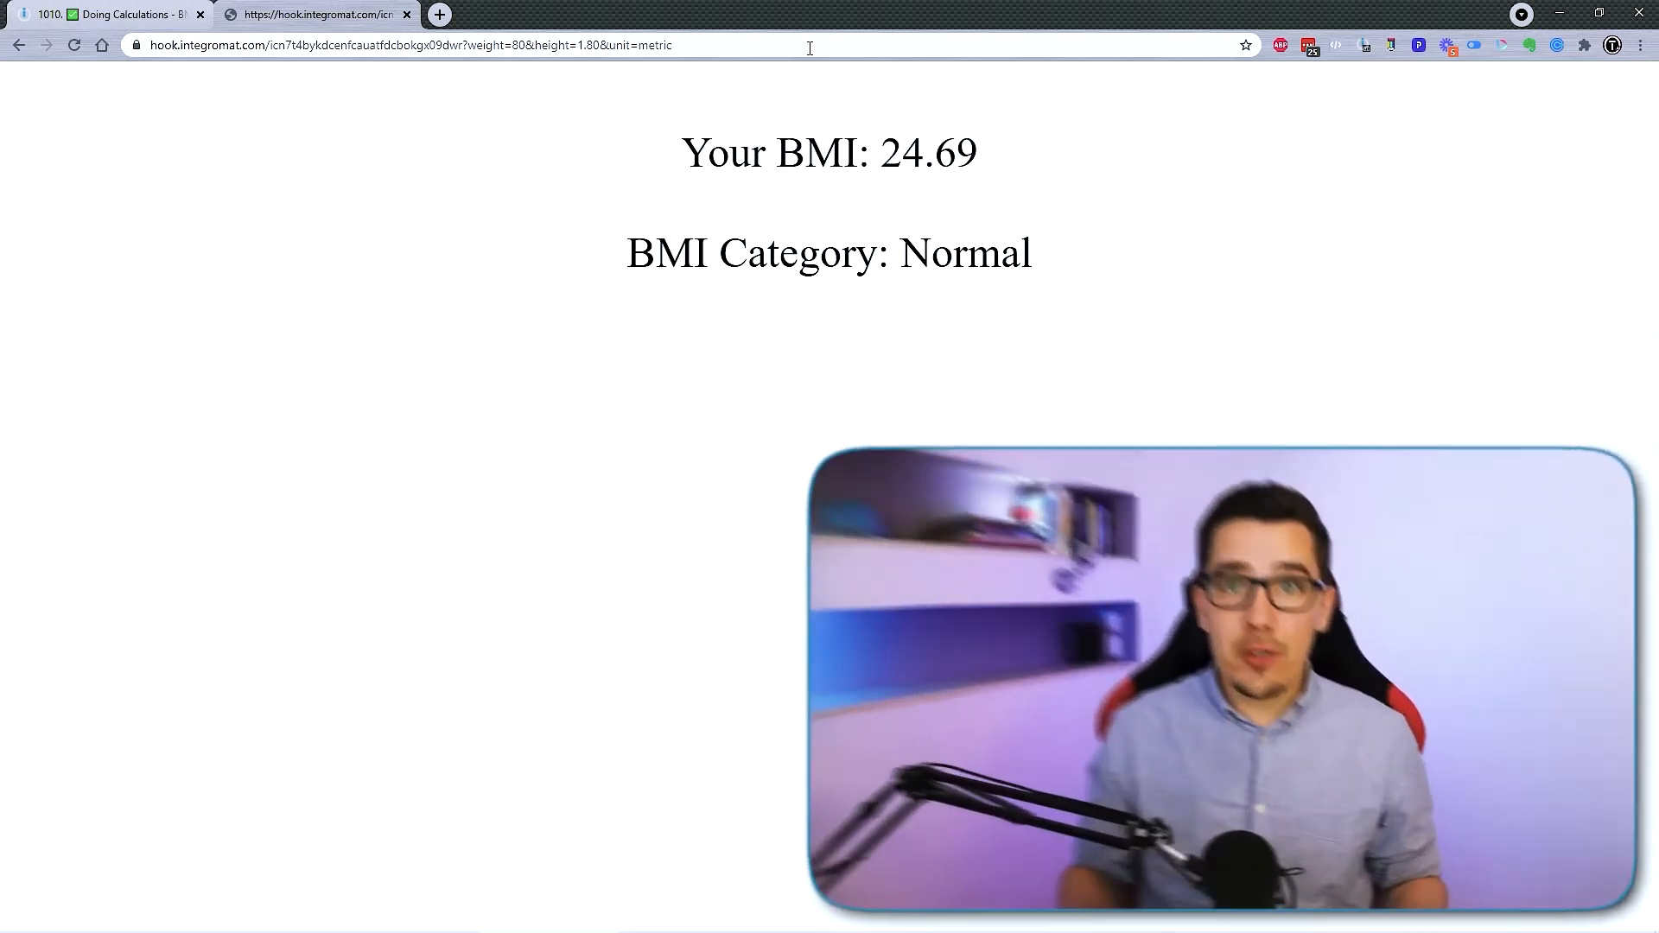
- Switch to the 'Doing Calculations - BMI Calculator' scenario editor
click(106, 14)
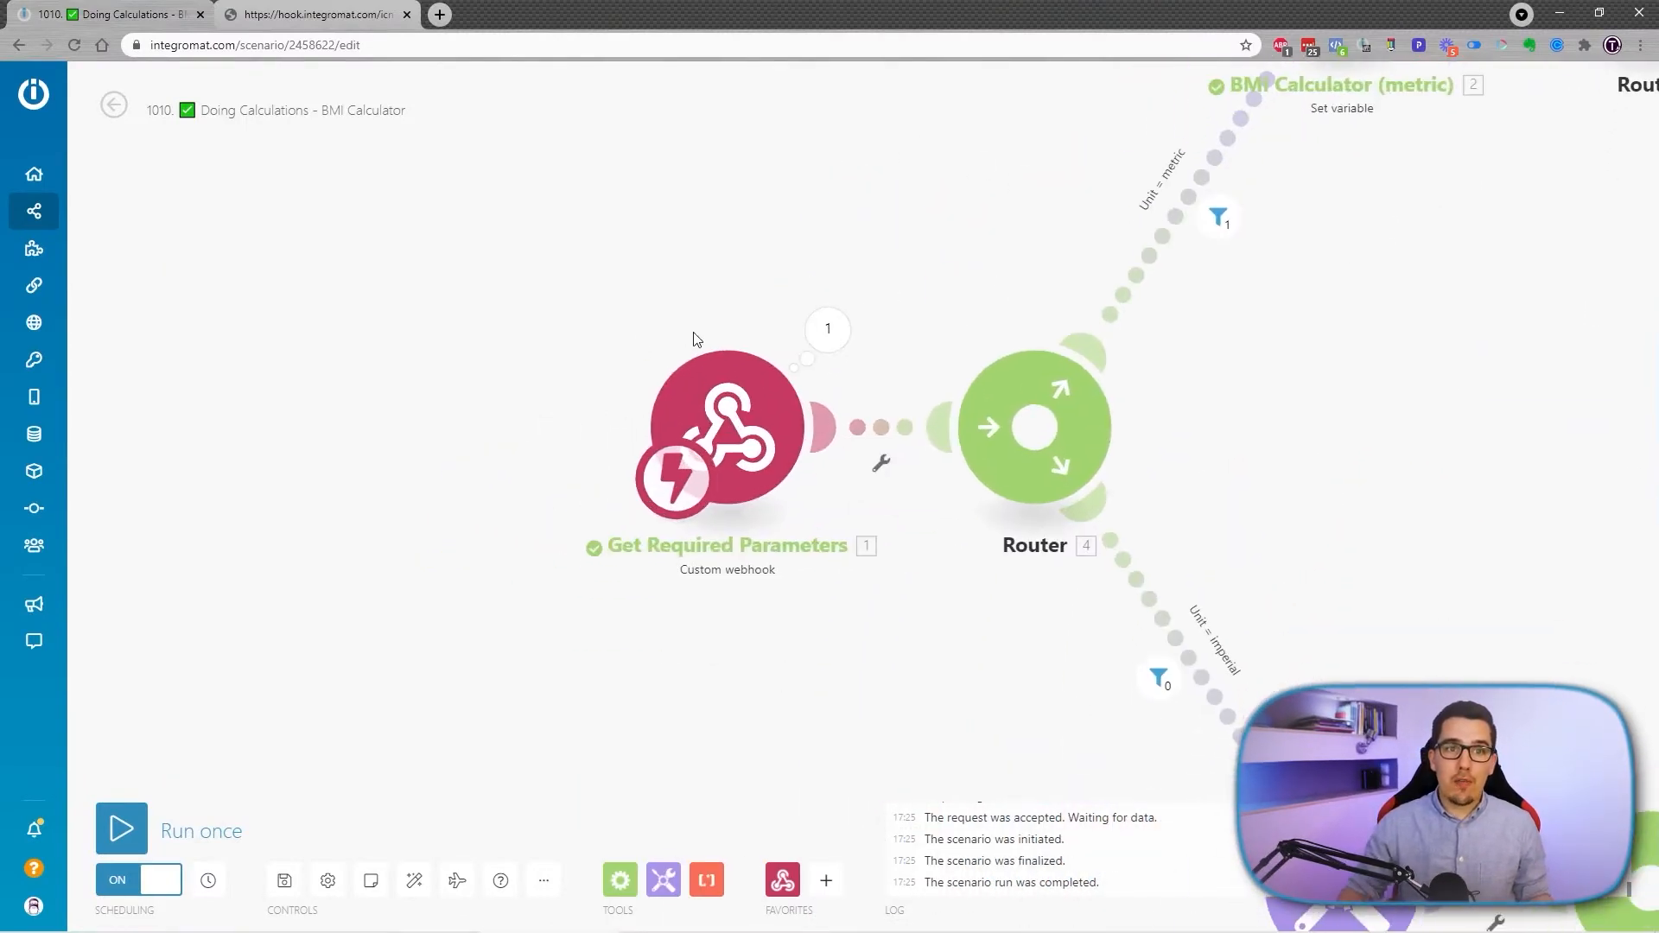
click(727, 429)
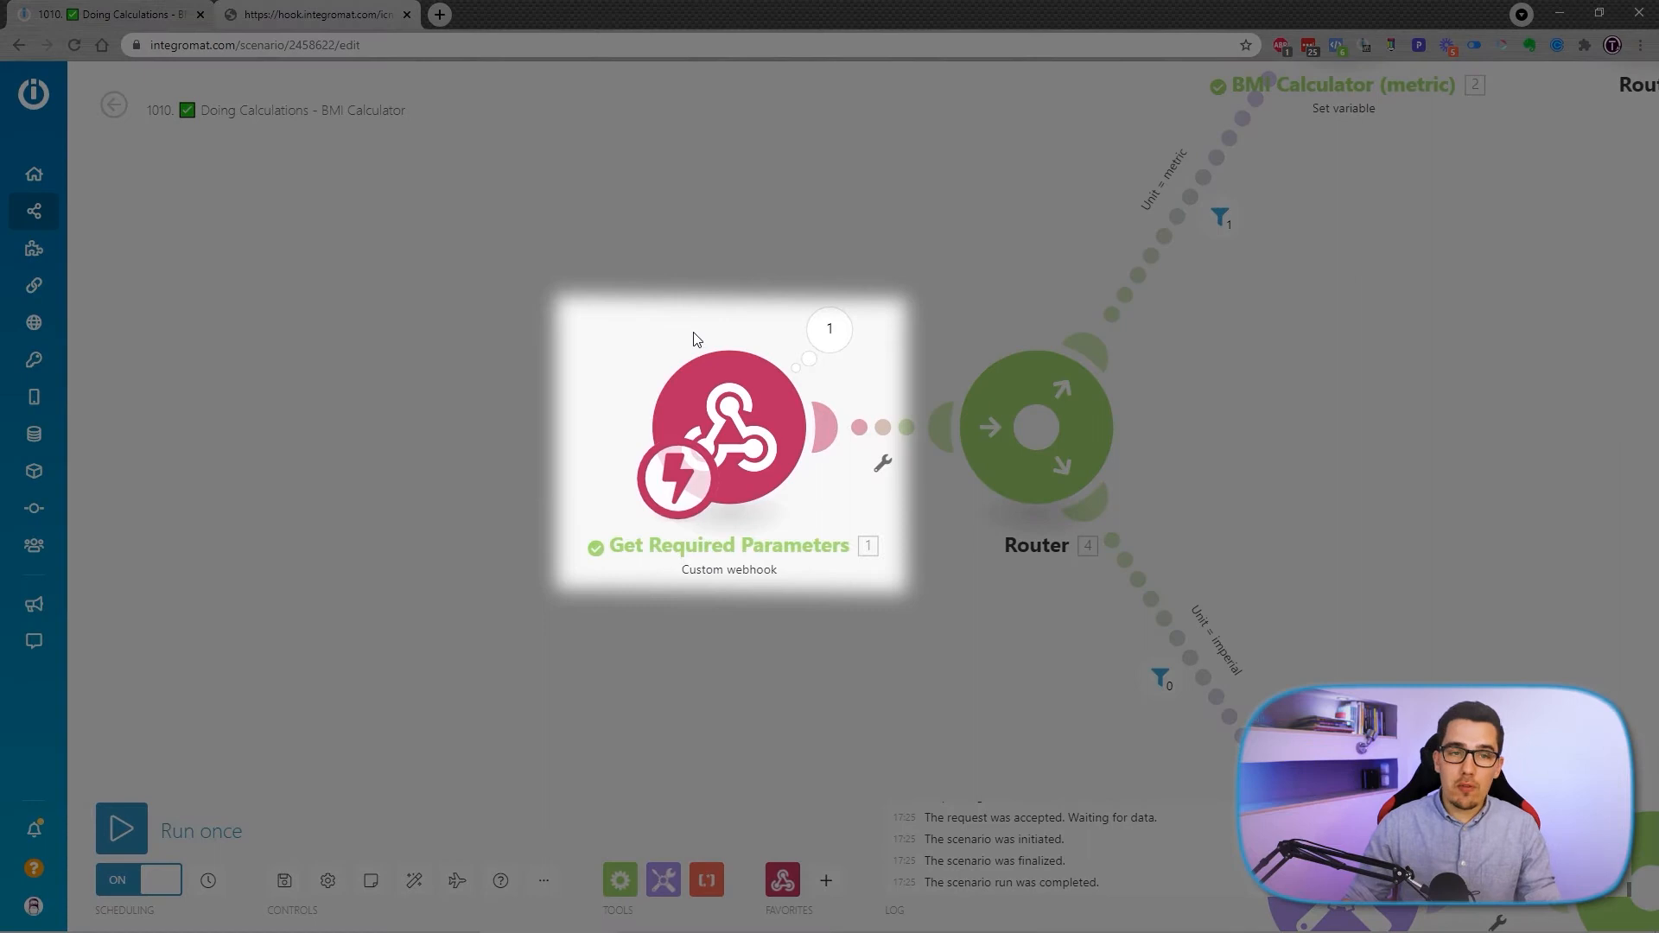
click(312, 14)
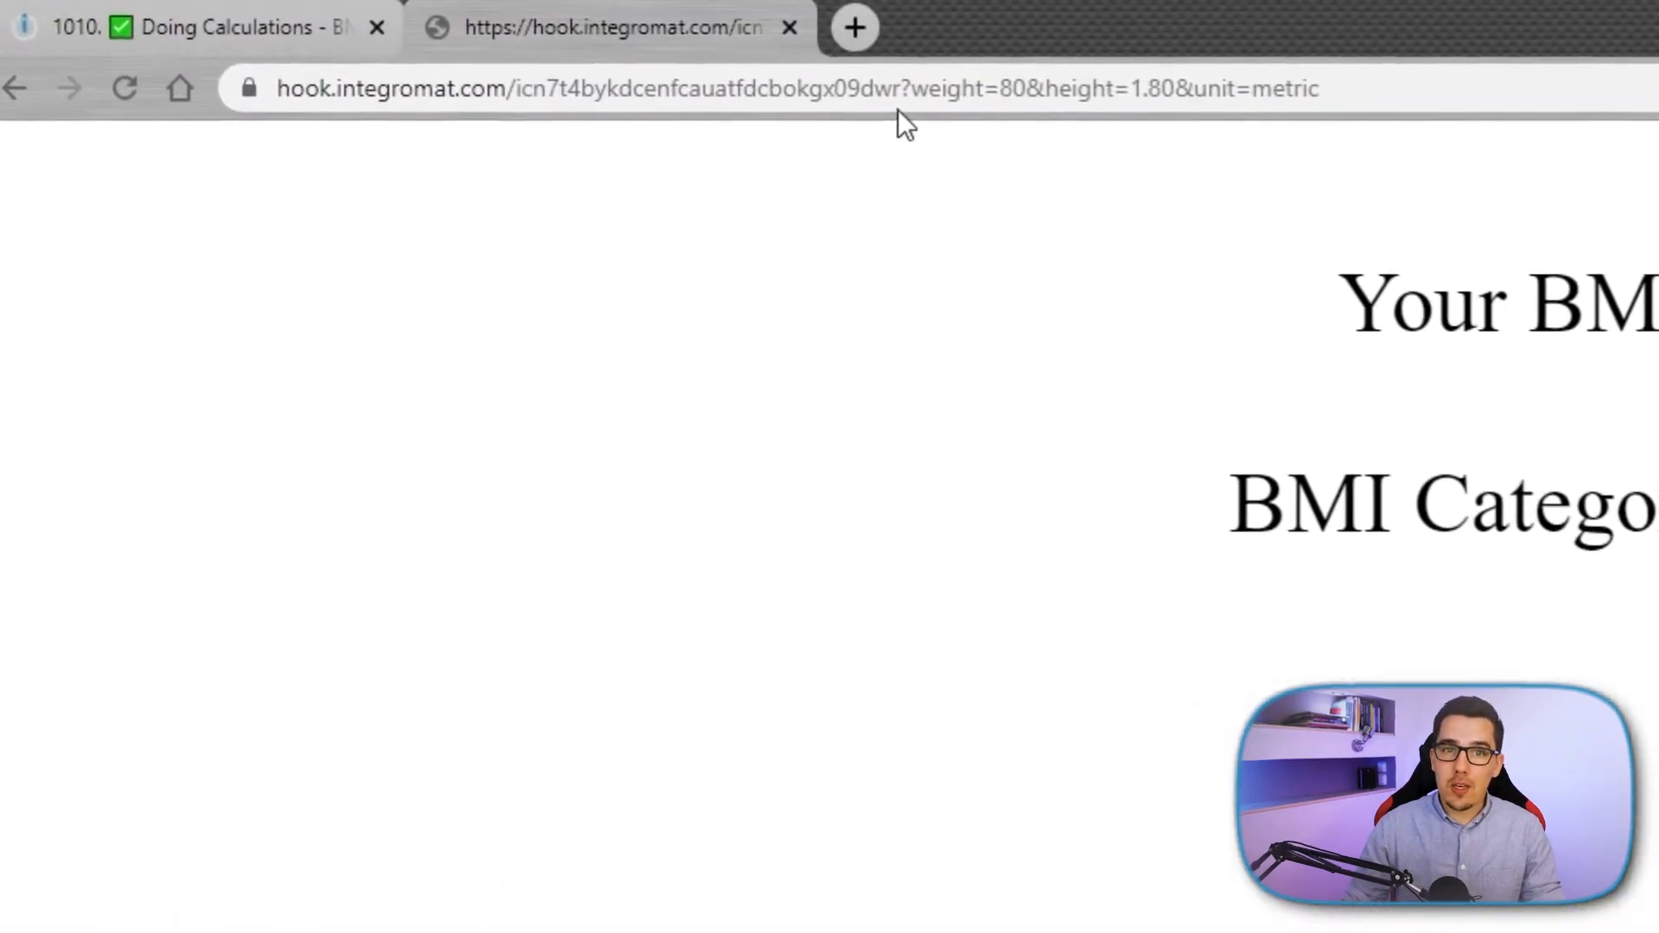
double_click(968, 88)
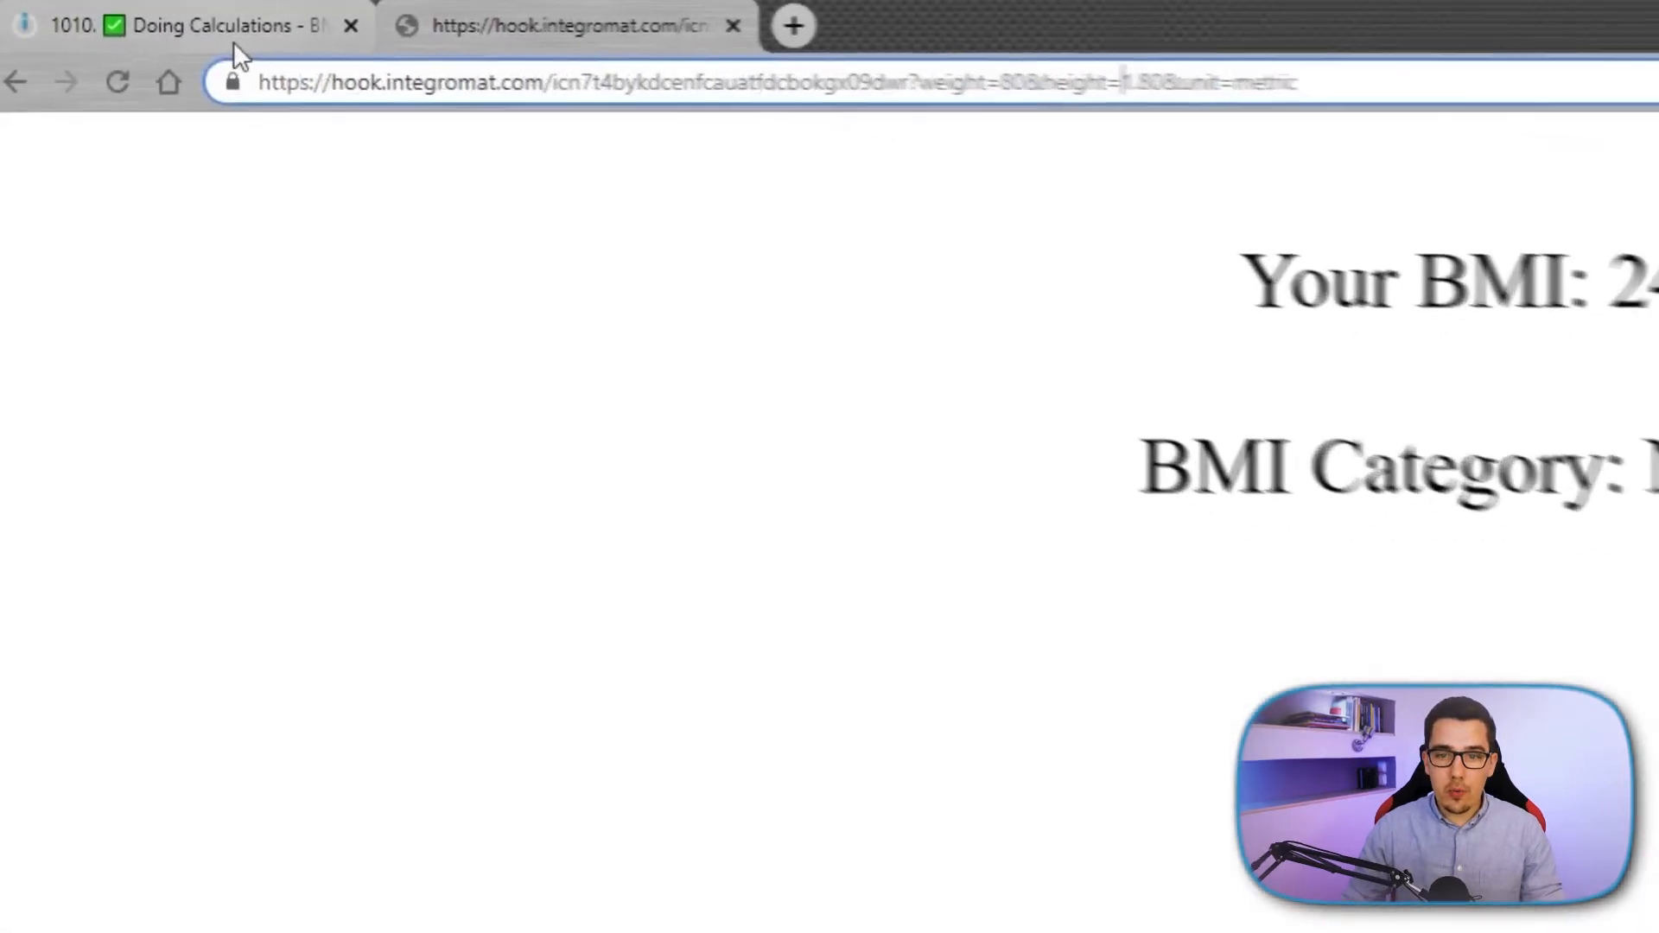
click(114, 25)
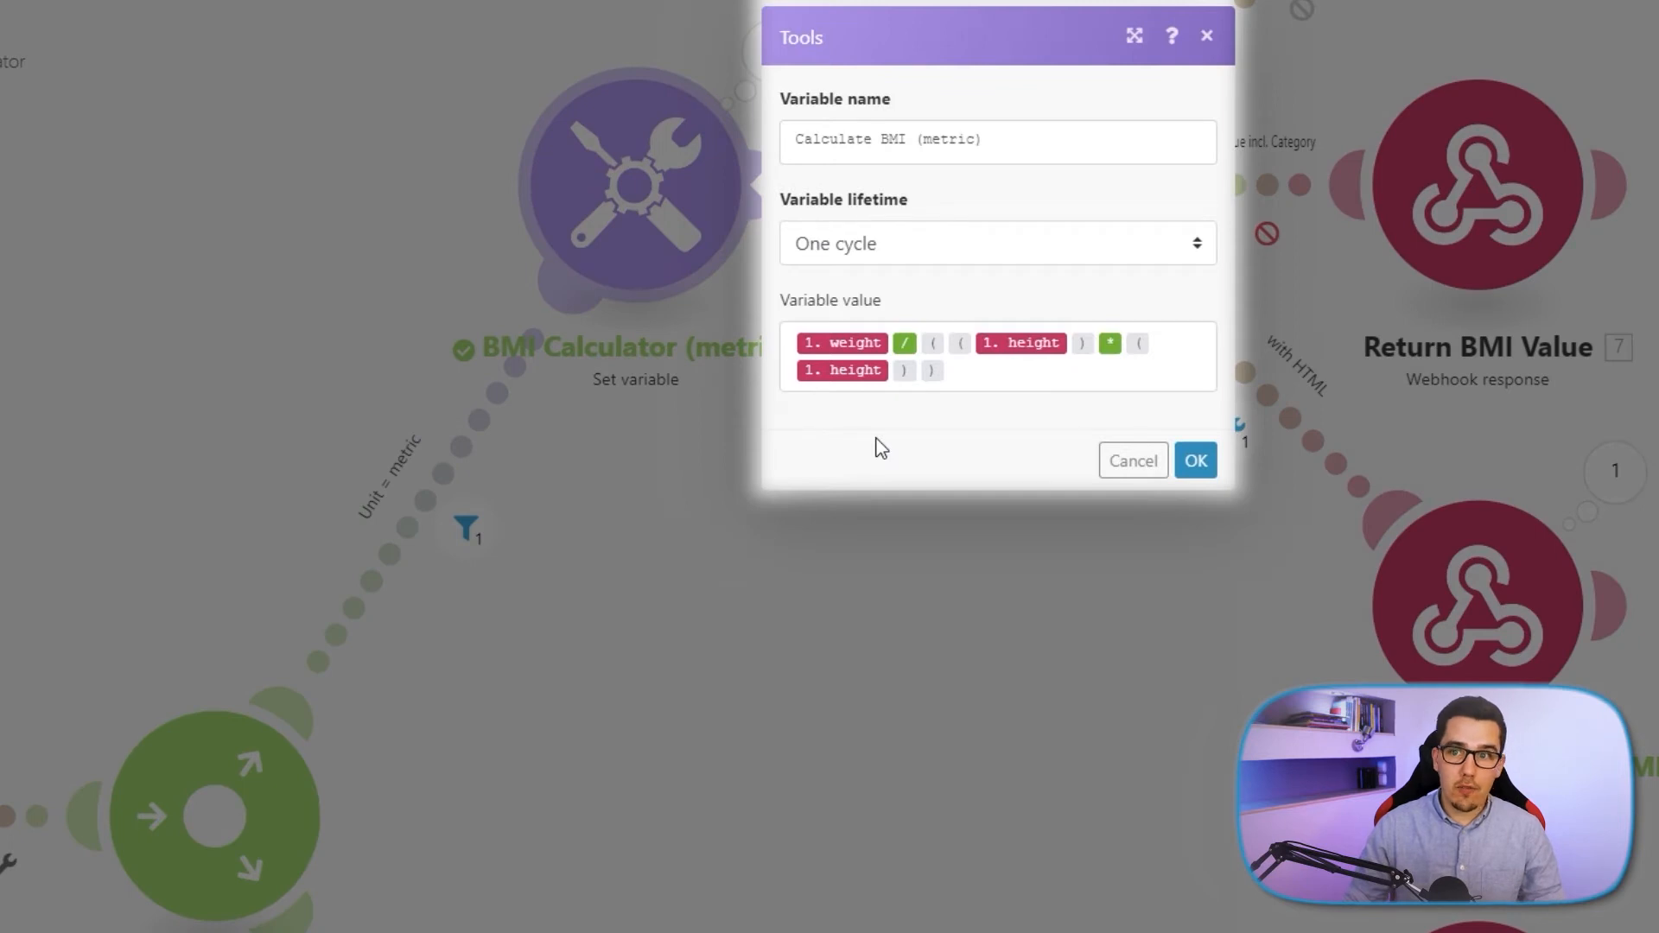
mouse_move(915, 428)
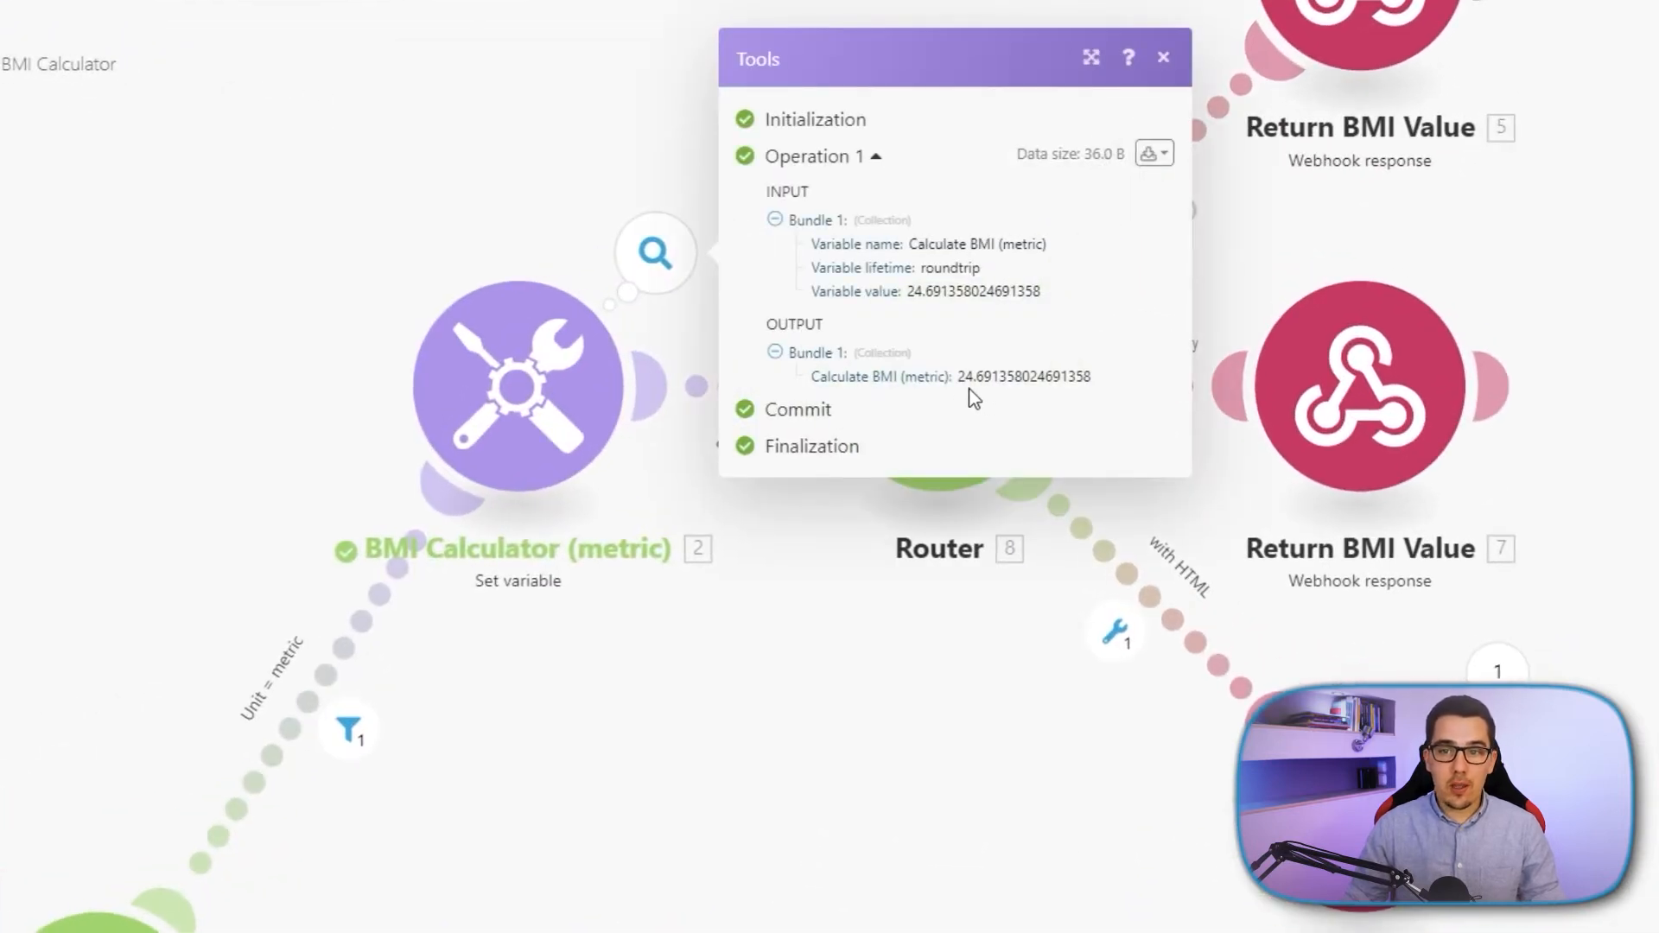
mouse_move(979, 397)
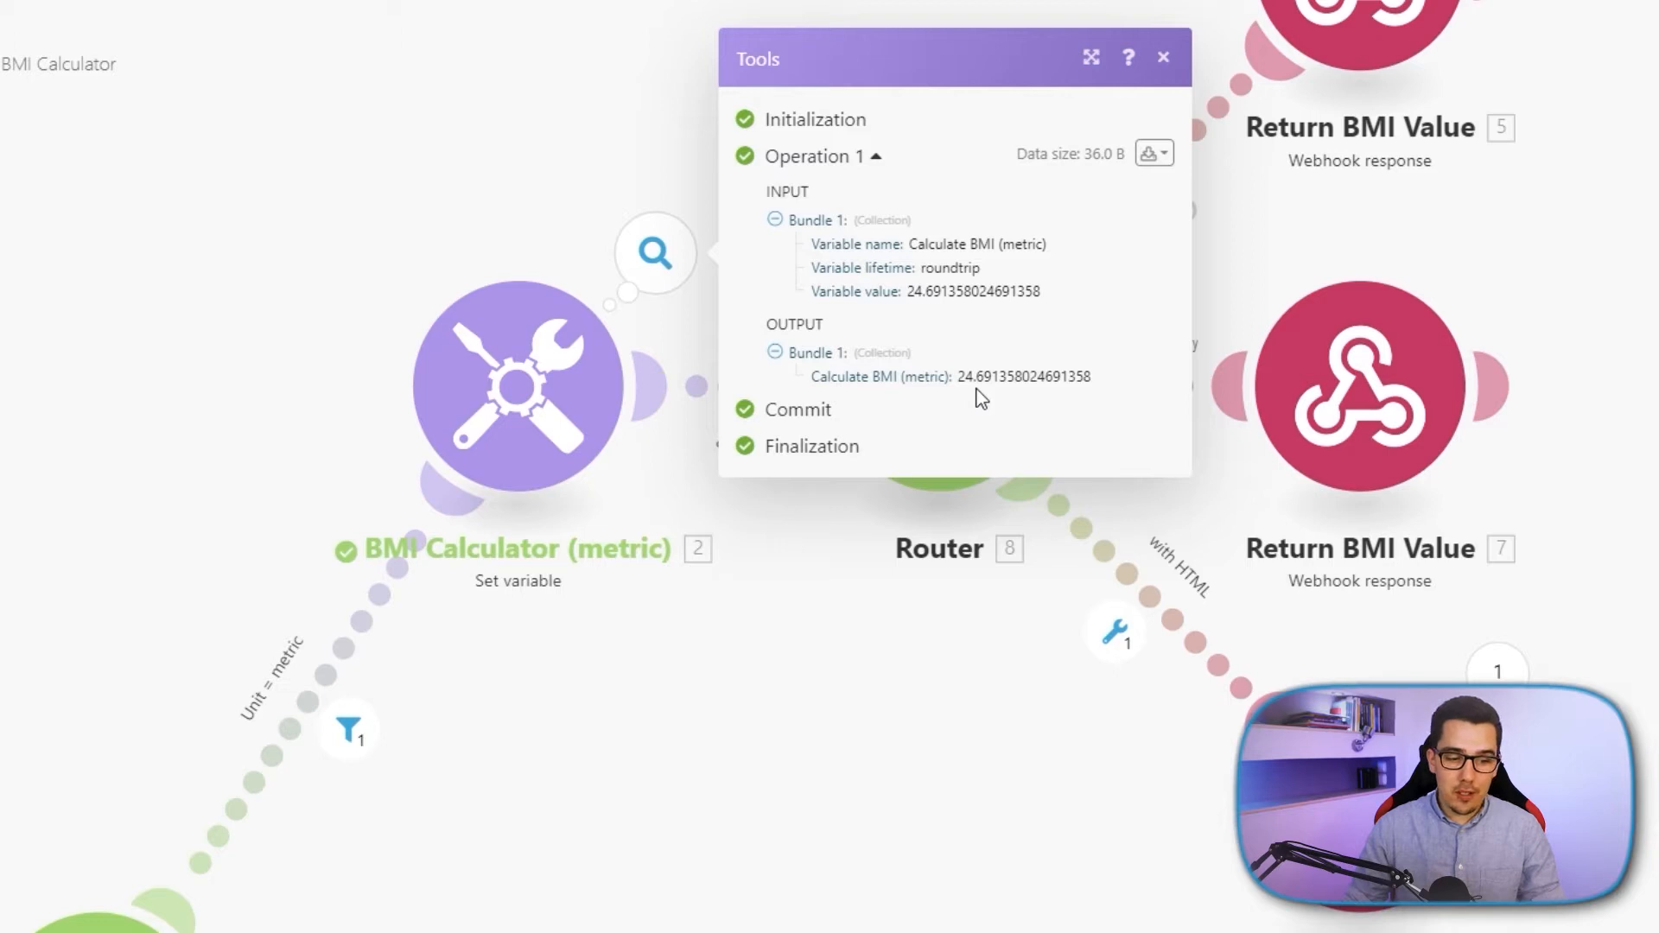
drag(1001, 375, 1095, 376)
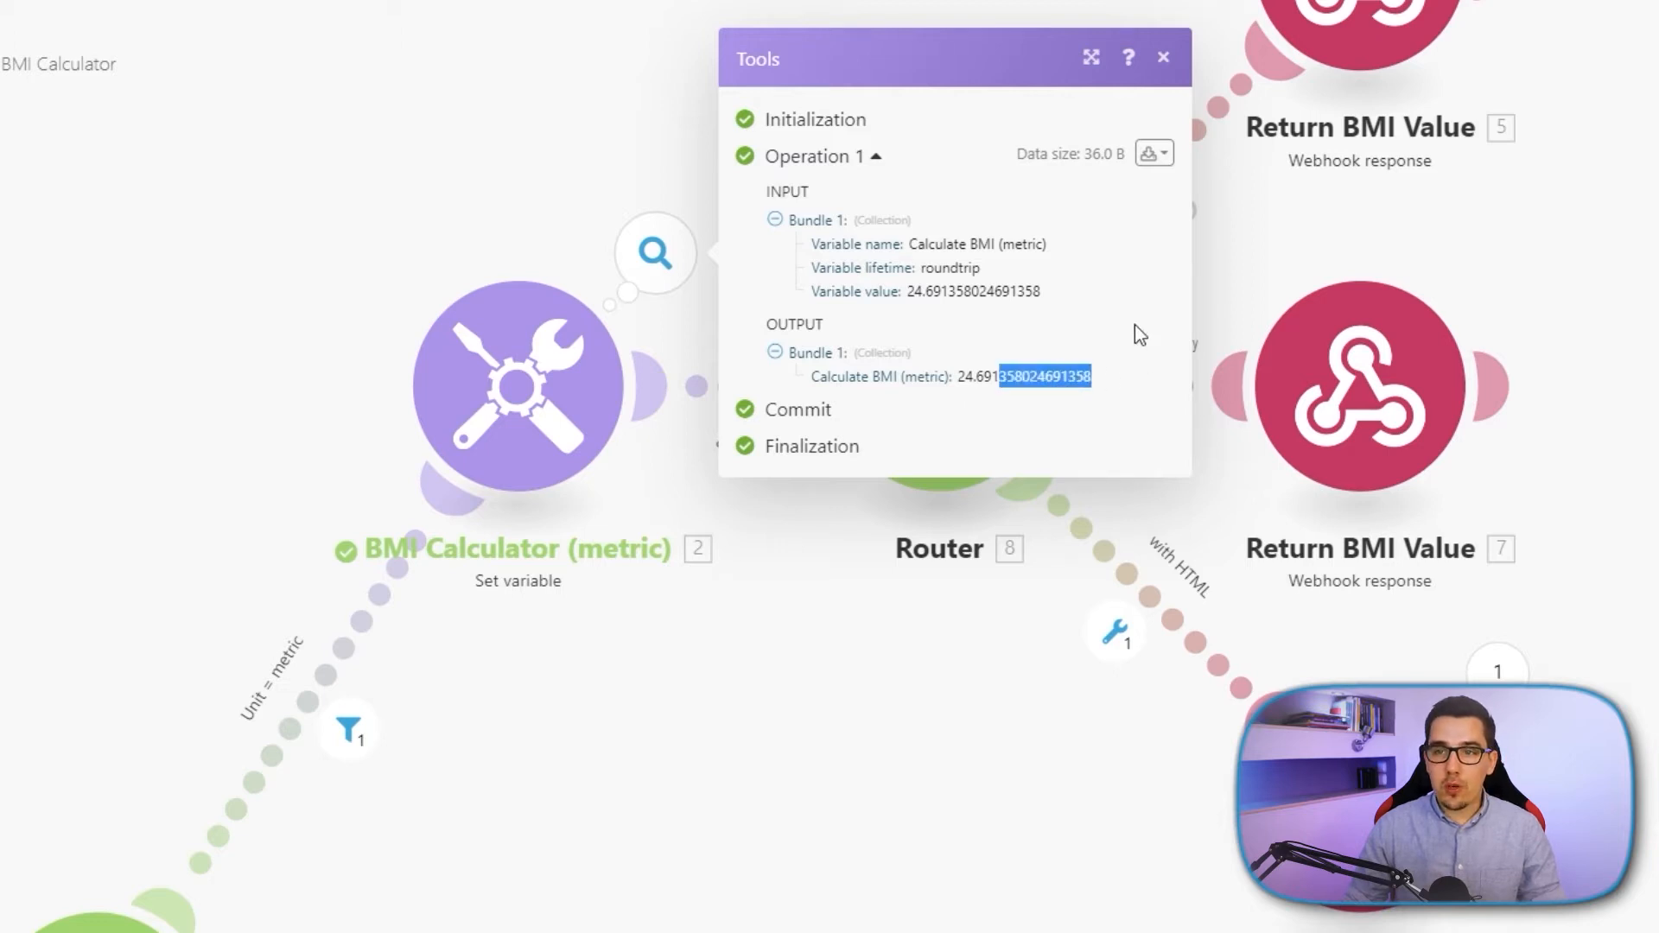
click(1163, 57)
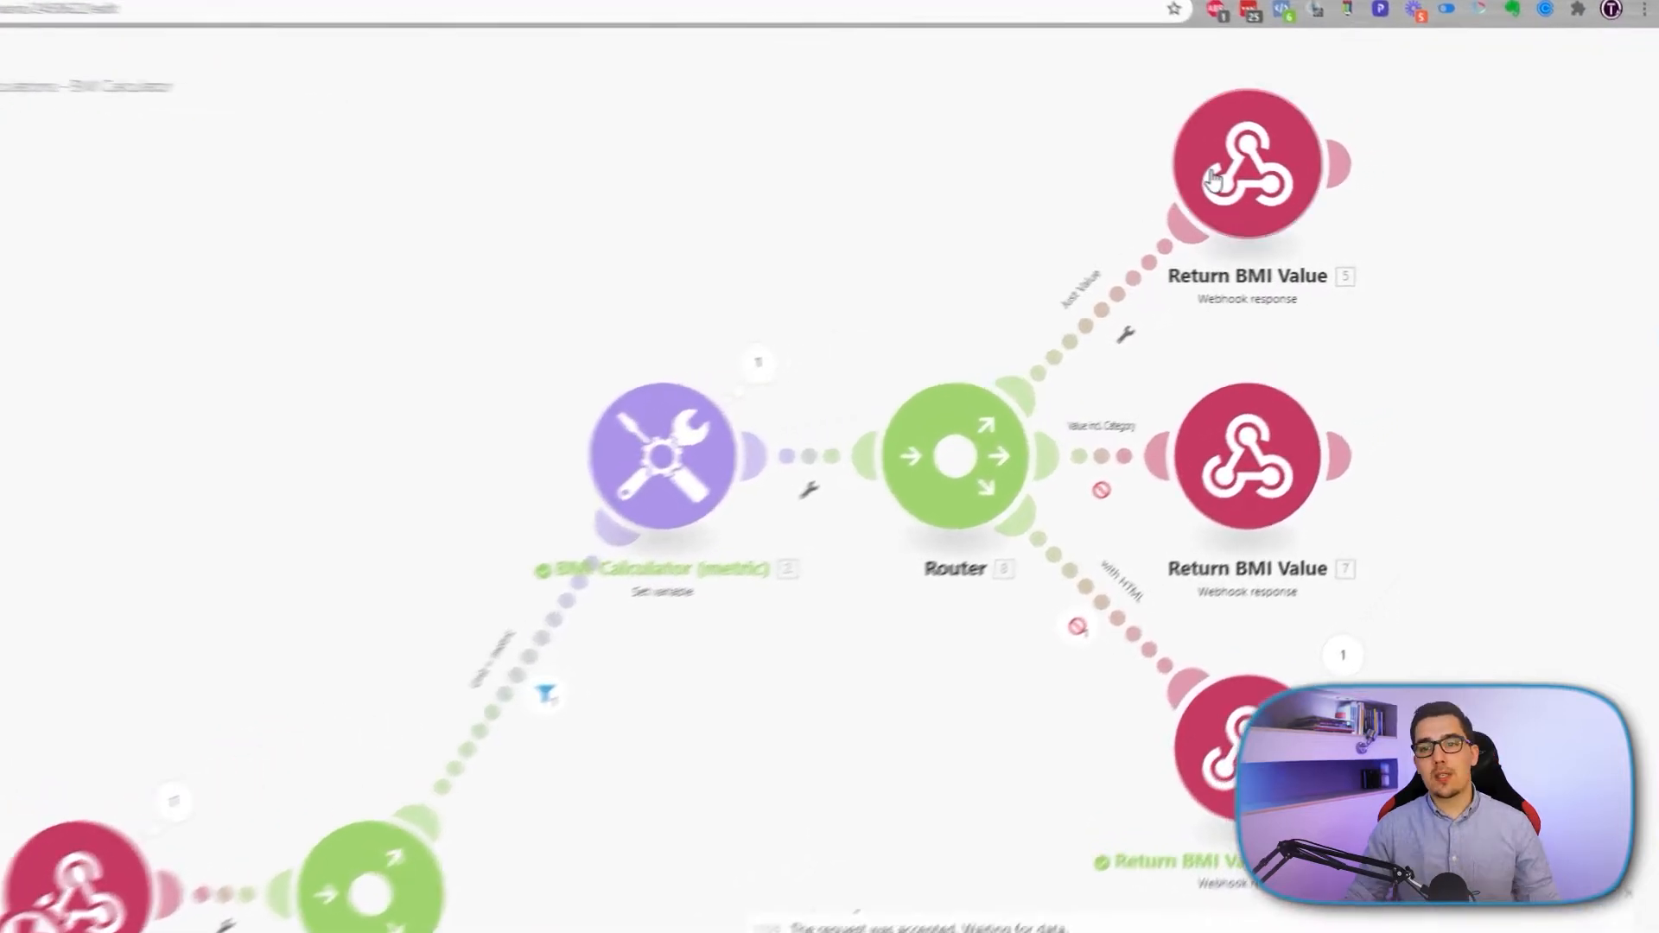
- Reopen the calculator's operation details showing the unrounded BMI 24.691358024691358
click(1246, 164)
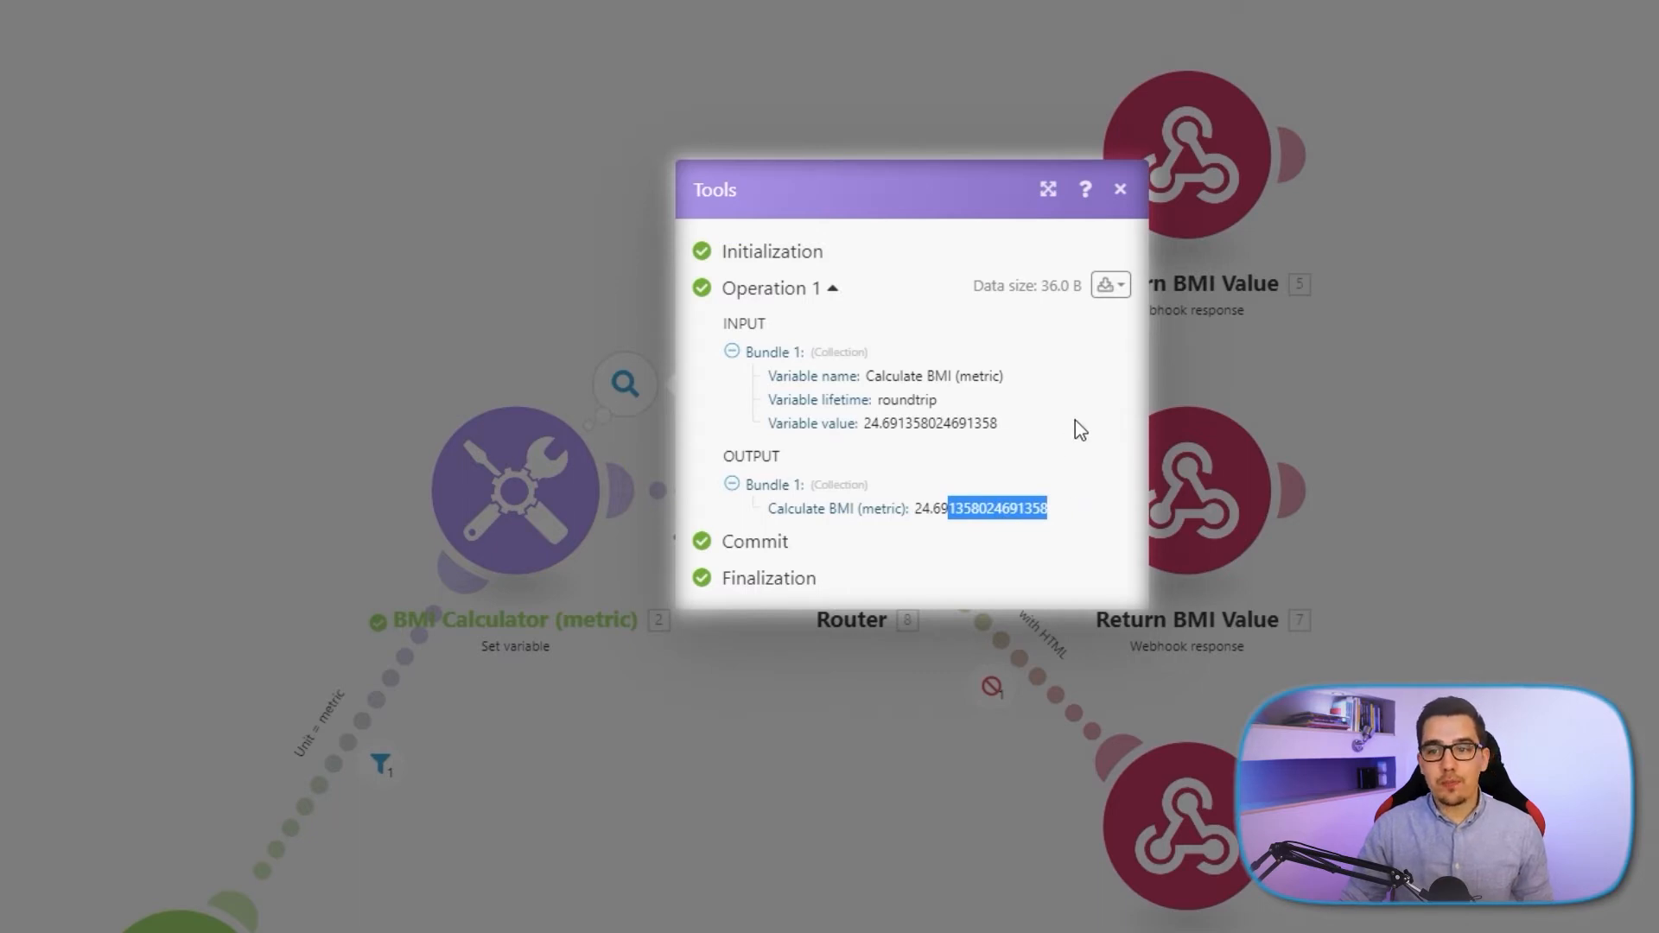
mouse_move(1178, 183)
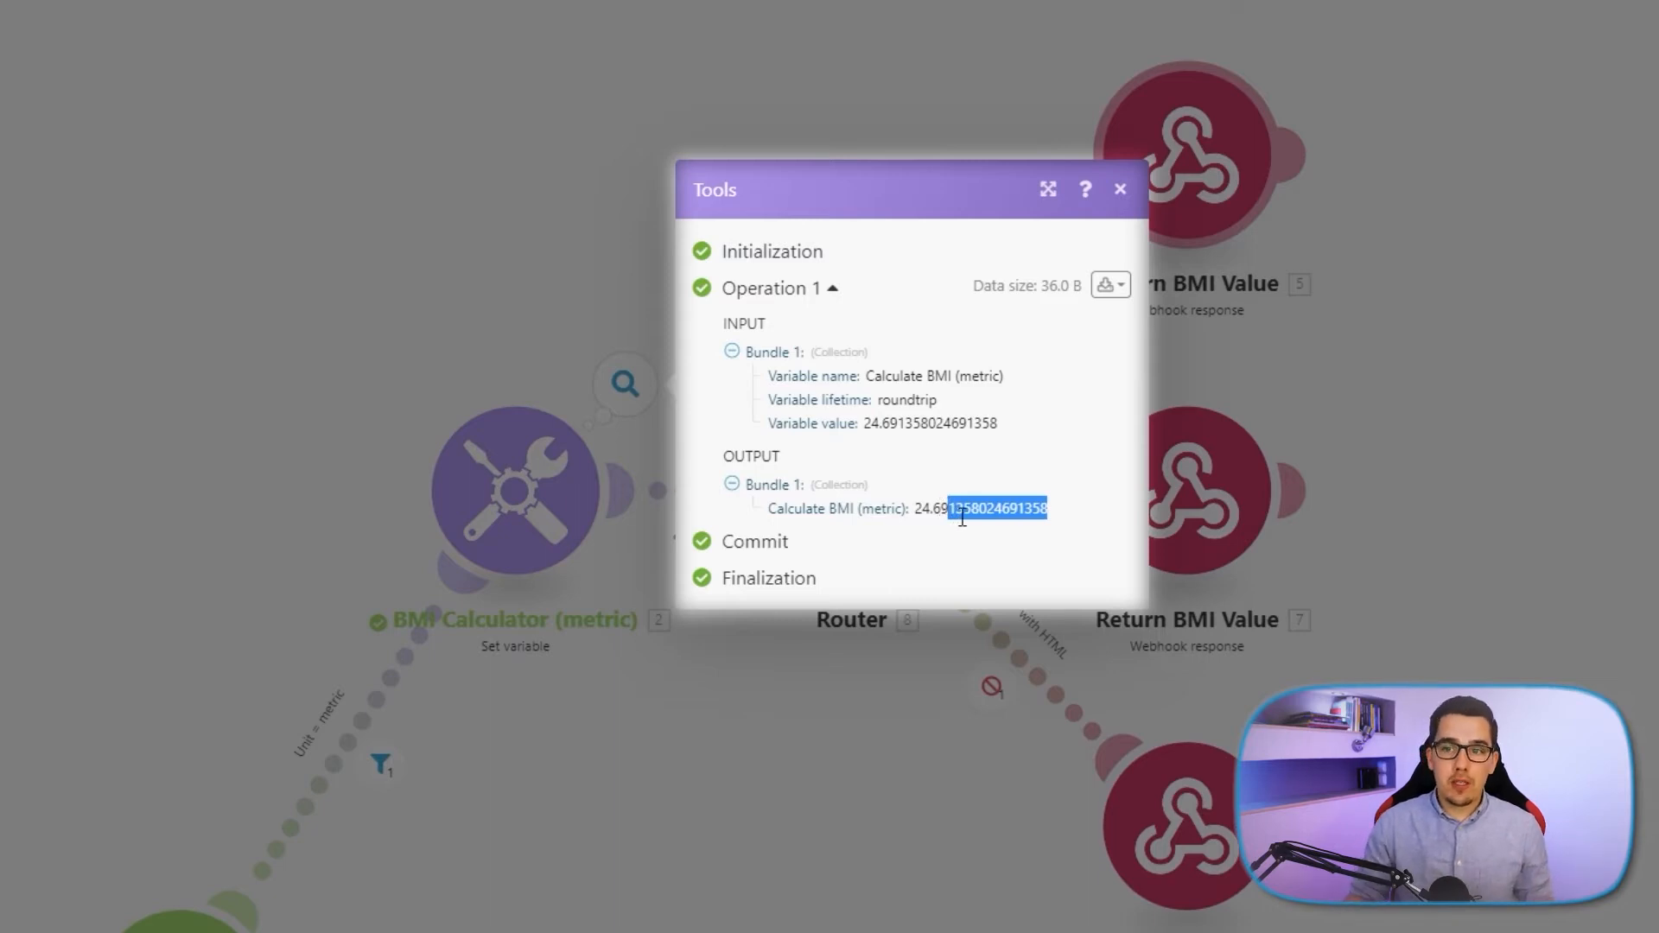
mouse_move(967, 532)
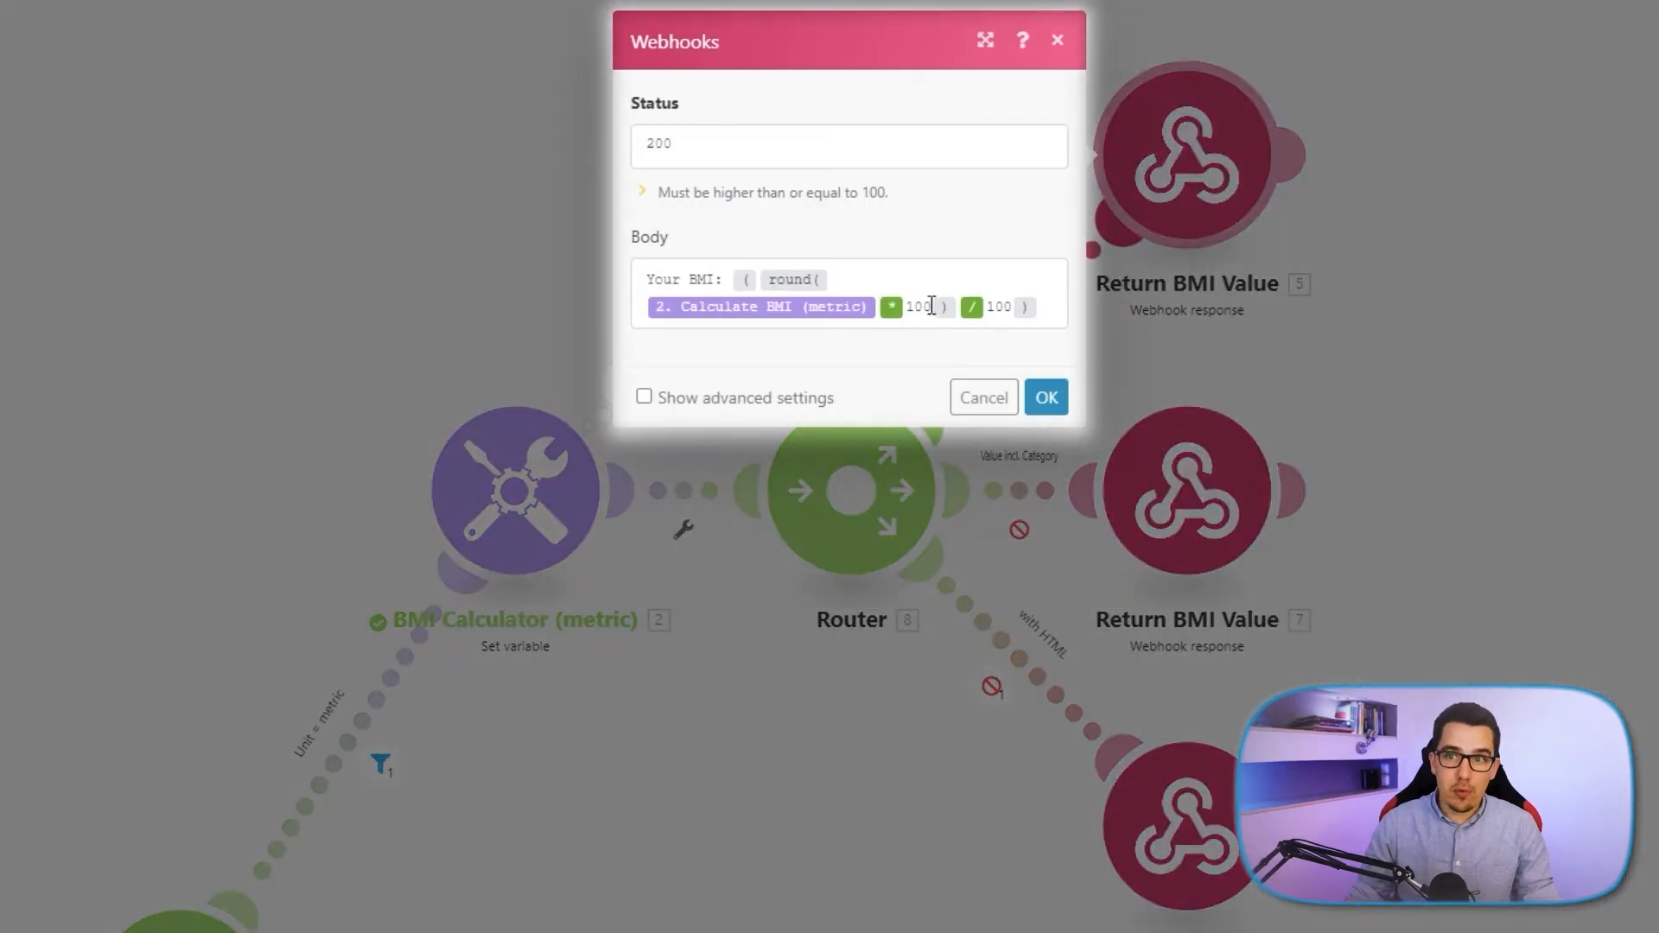
- Confirm the Return BMI Value response with its two-decimal rounded body
click(930, 307)
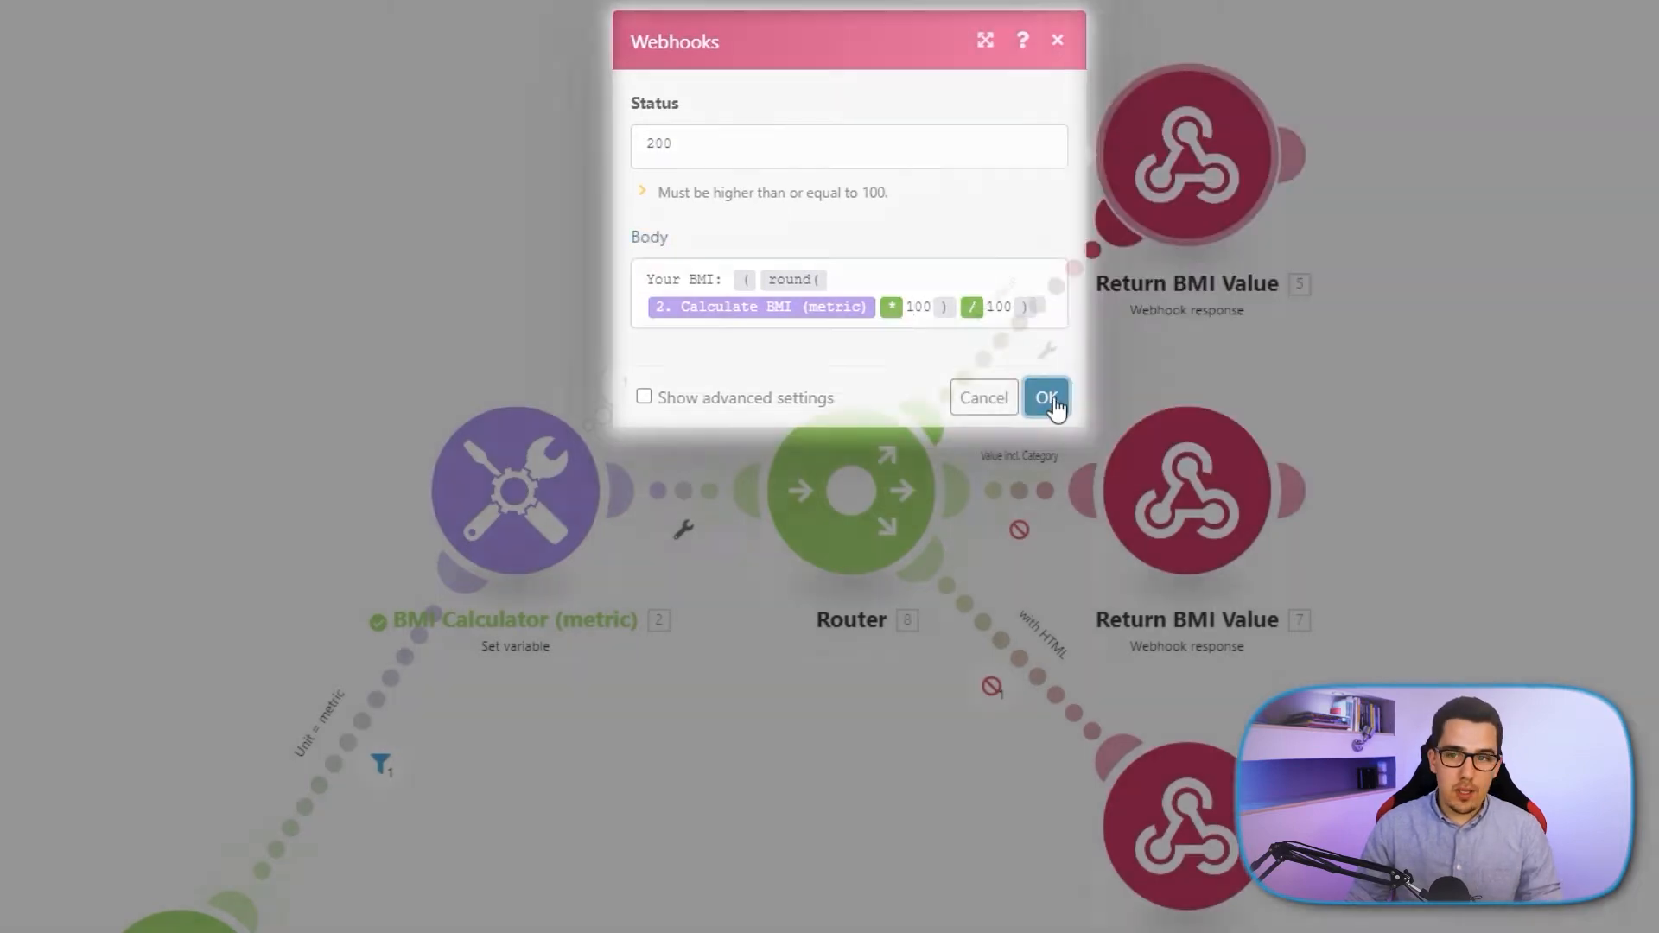
click(1046, 396)
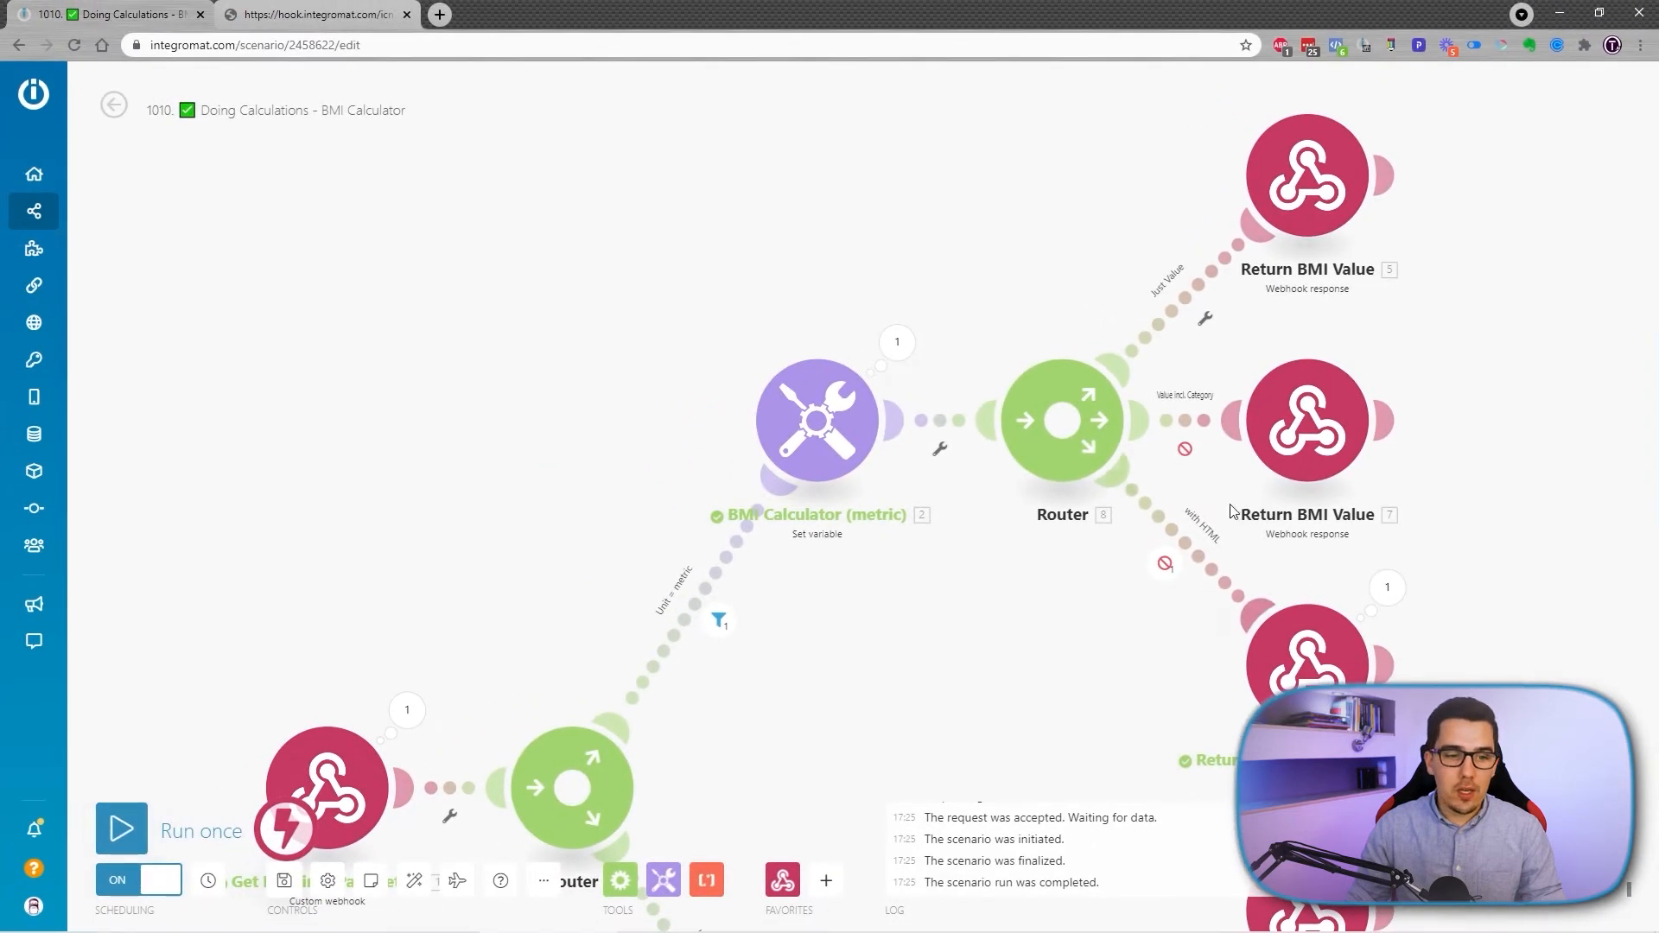
mouse_move(185, 800)
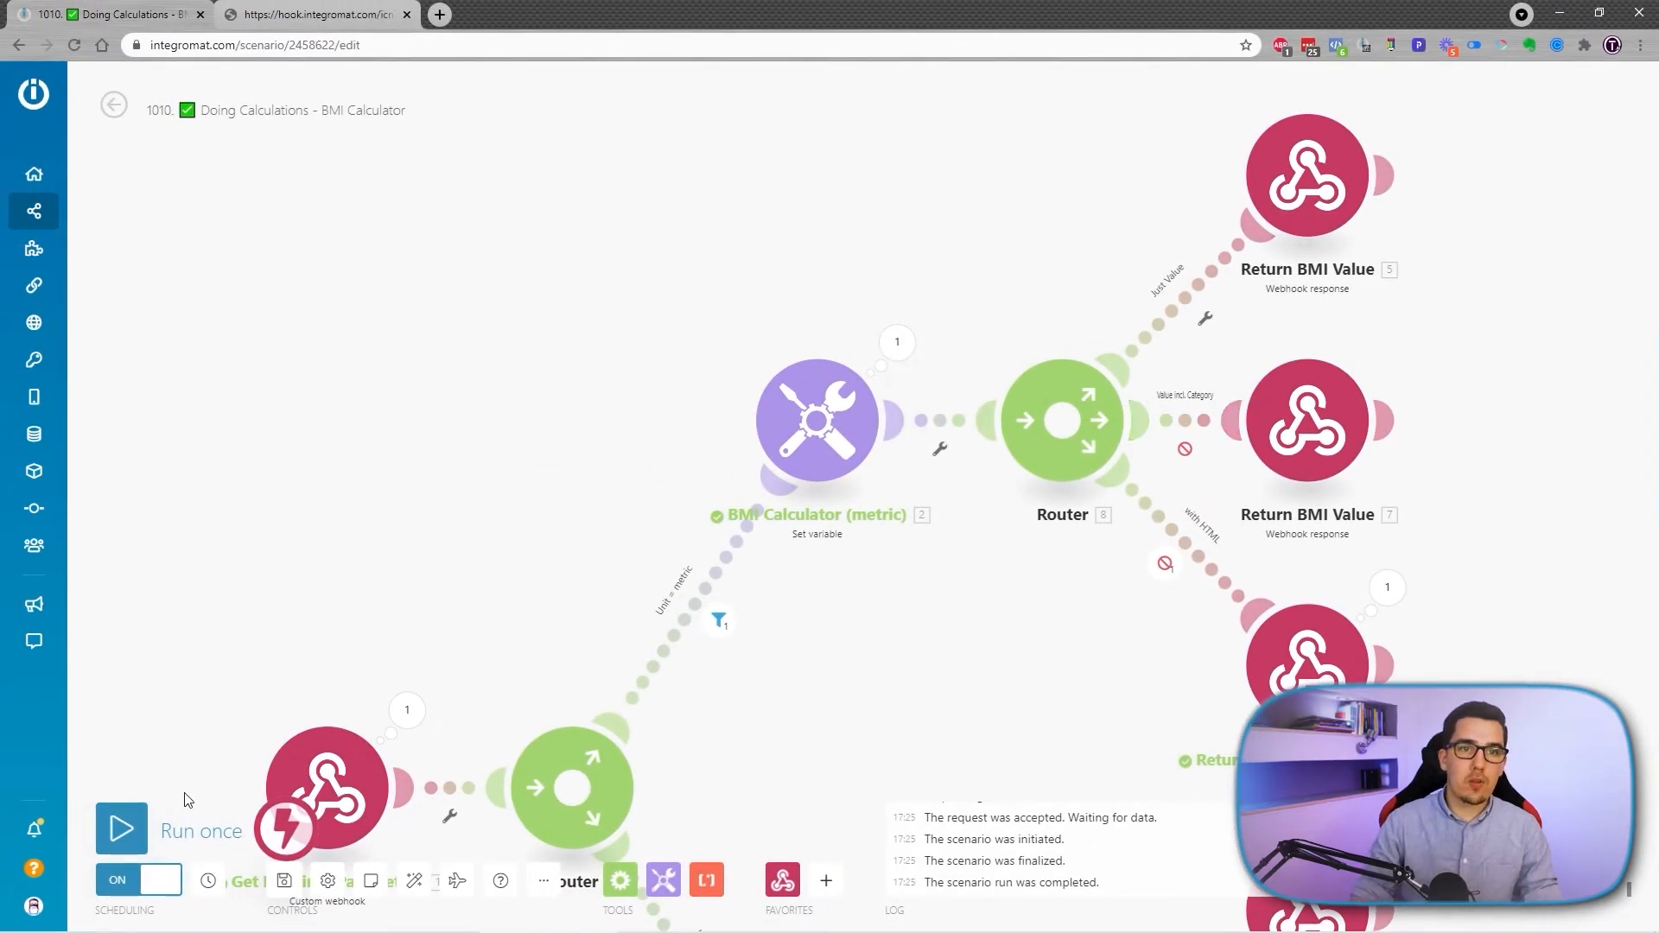
- Run the scenario once so the webhook awaits the 80 kg, 1.80 m request
click(310, 13)
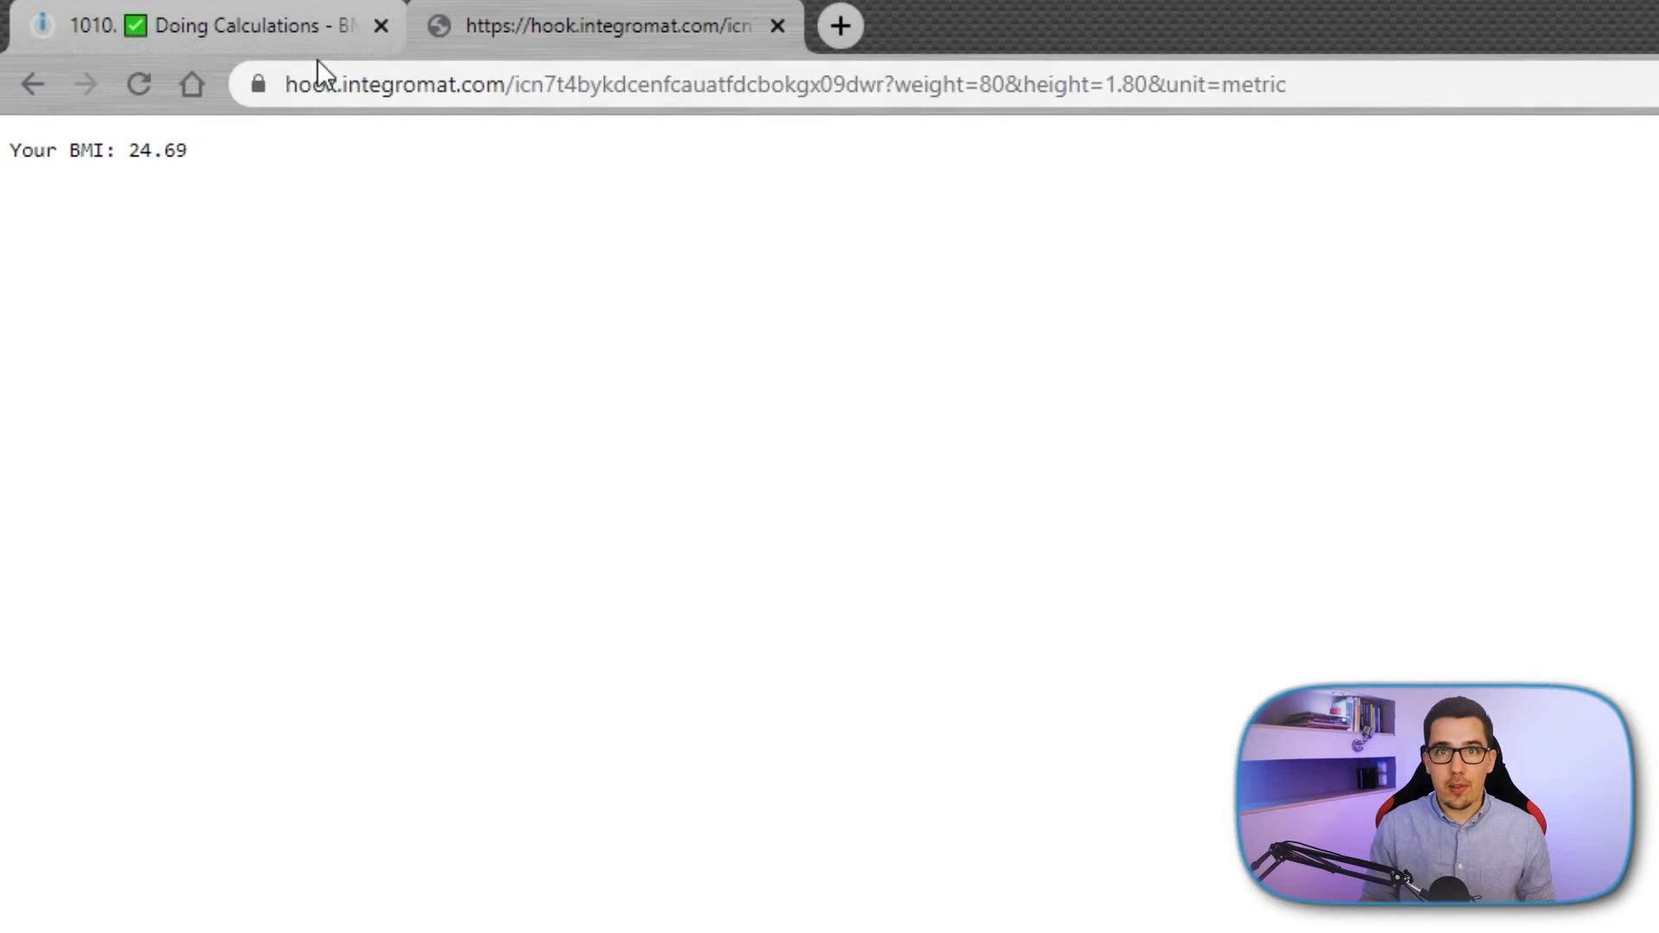
mouse_move(353, 234)
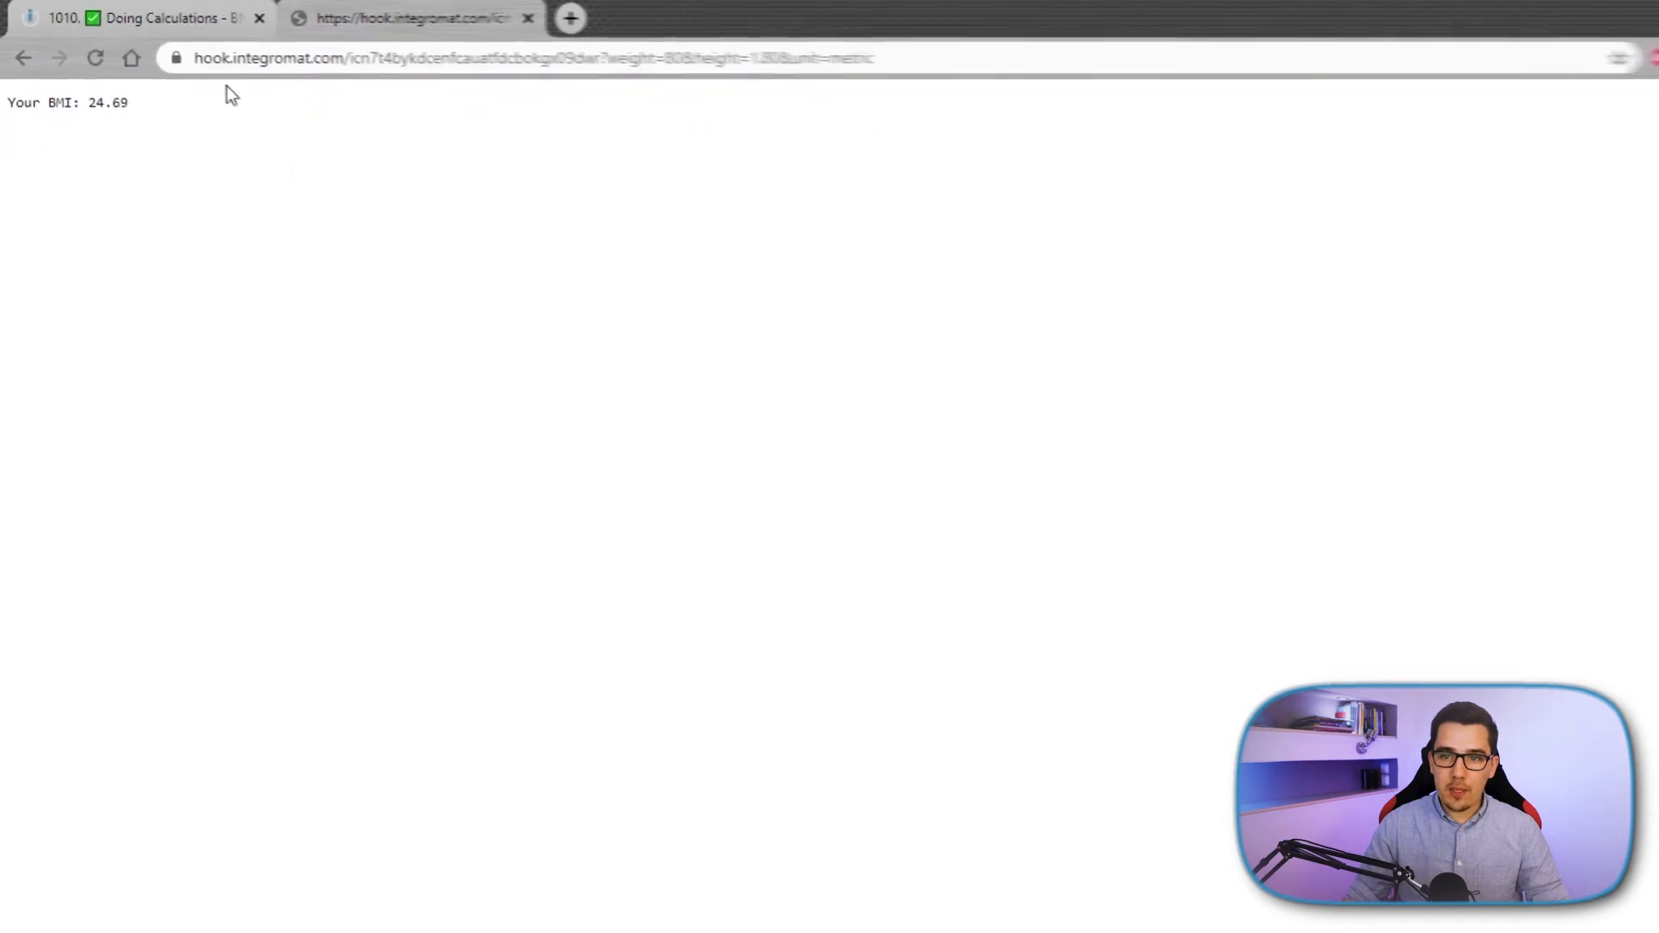
- Fix the closing parentheses of the nested-if BMI Category formula in the response body
click(105, 17)
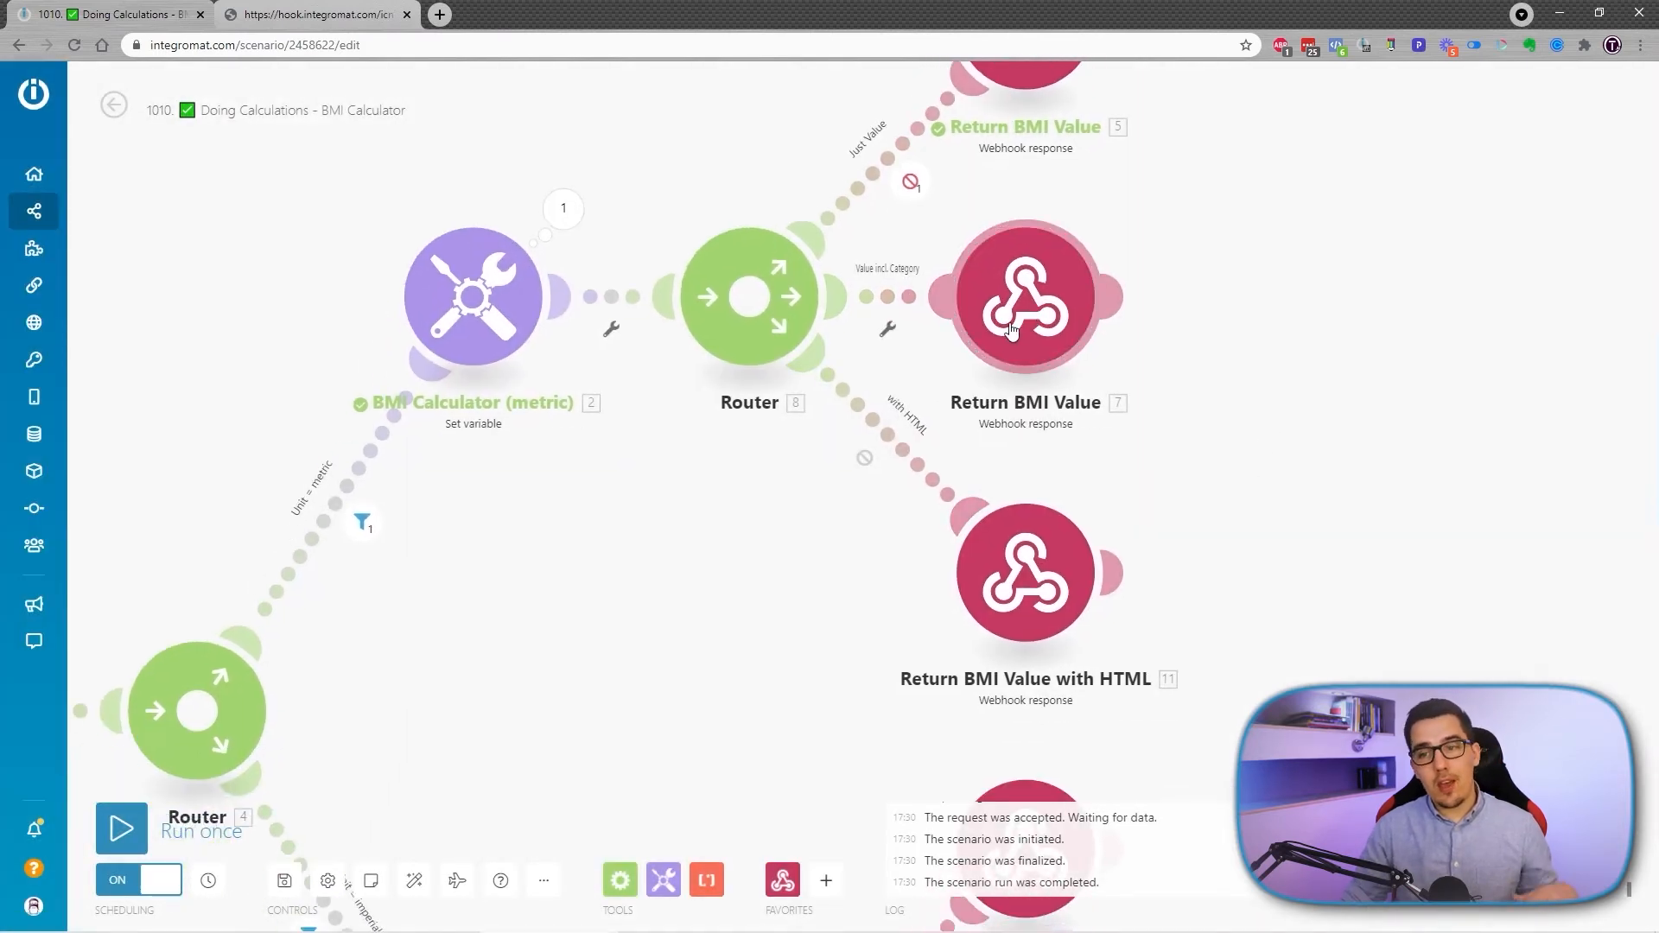
click(1023, 294)
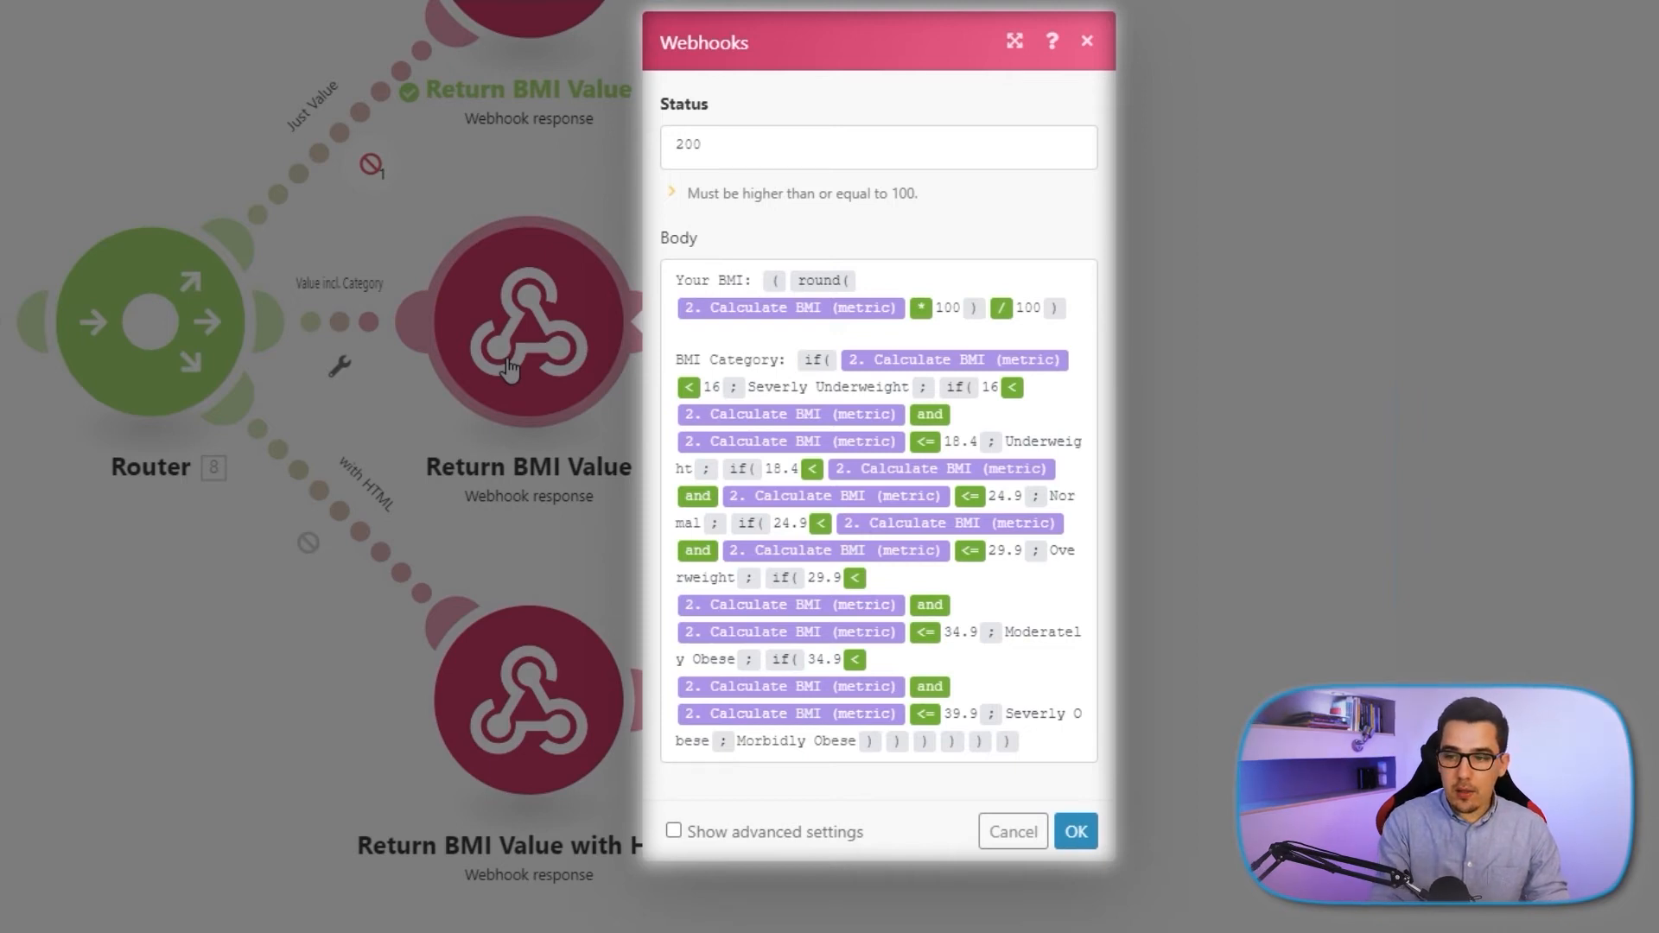
mouse_move(860, 796)
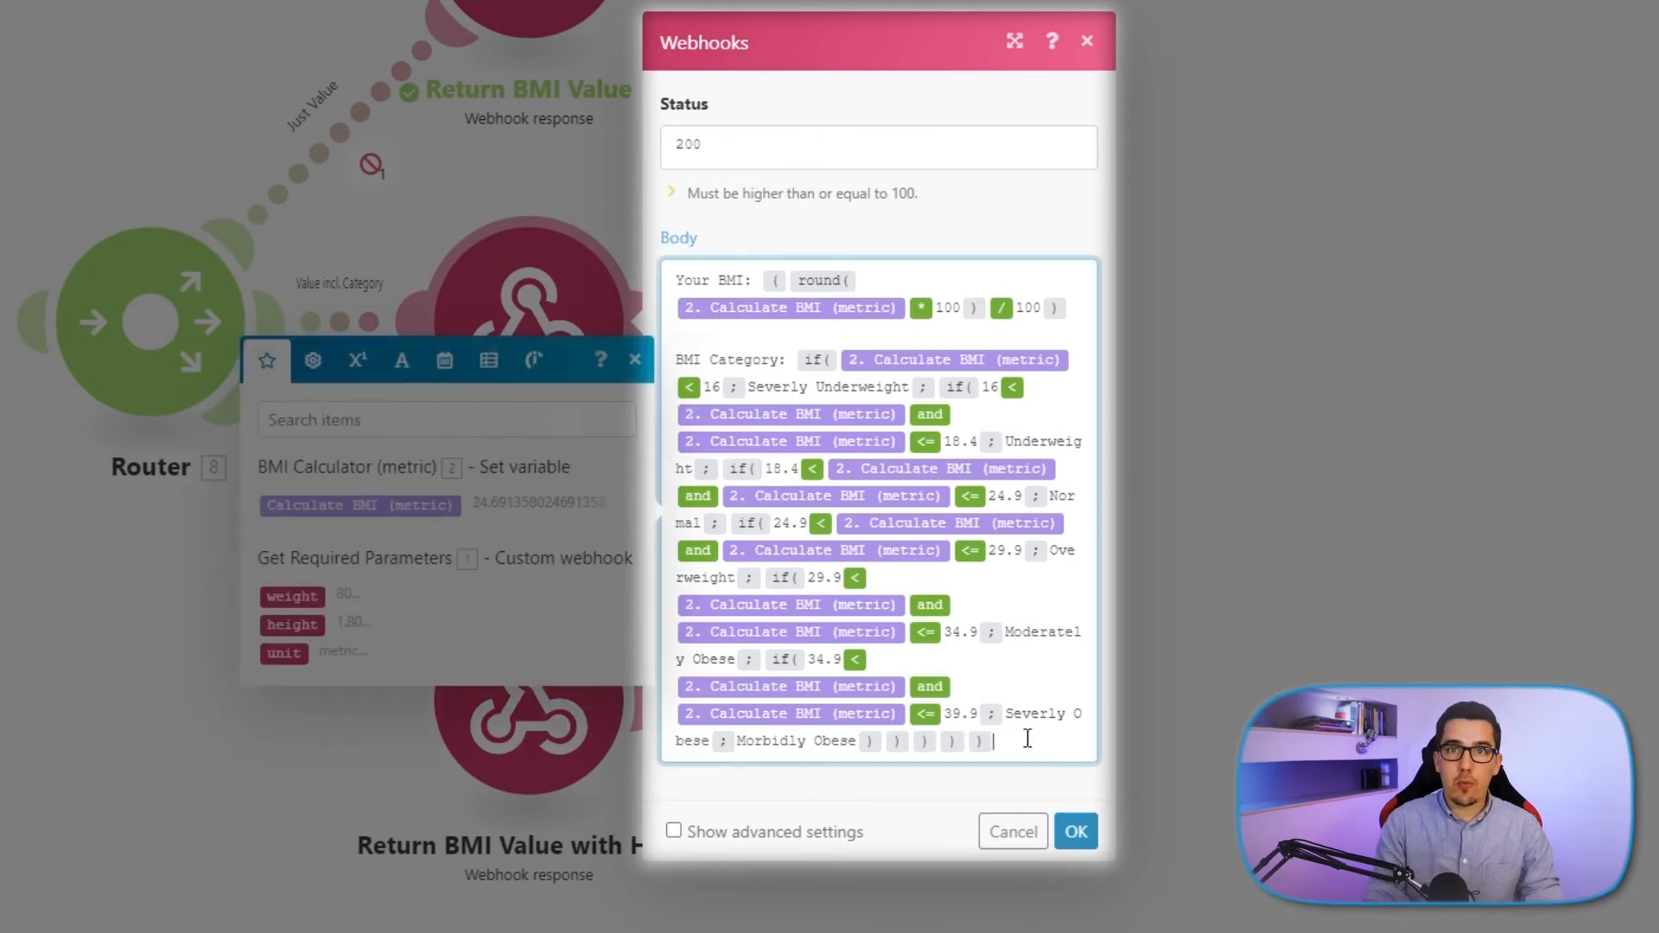
key(Backspace)
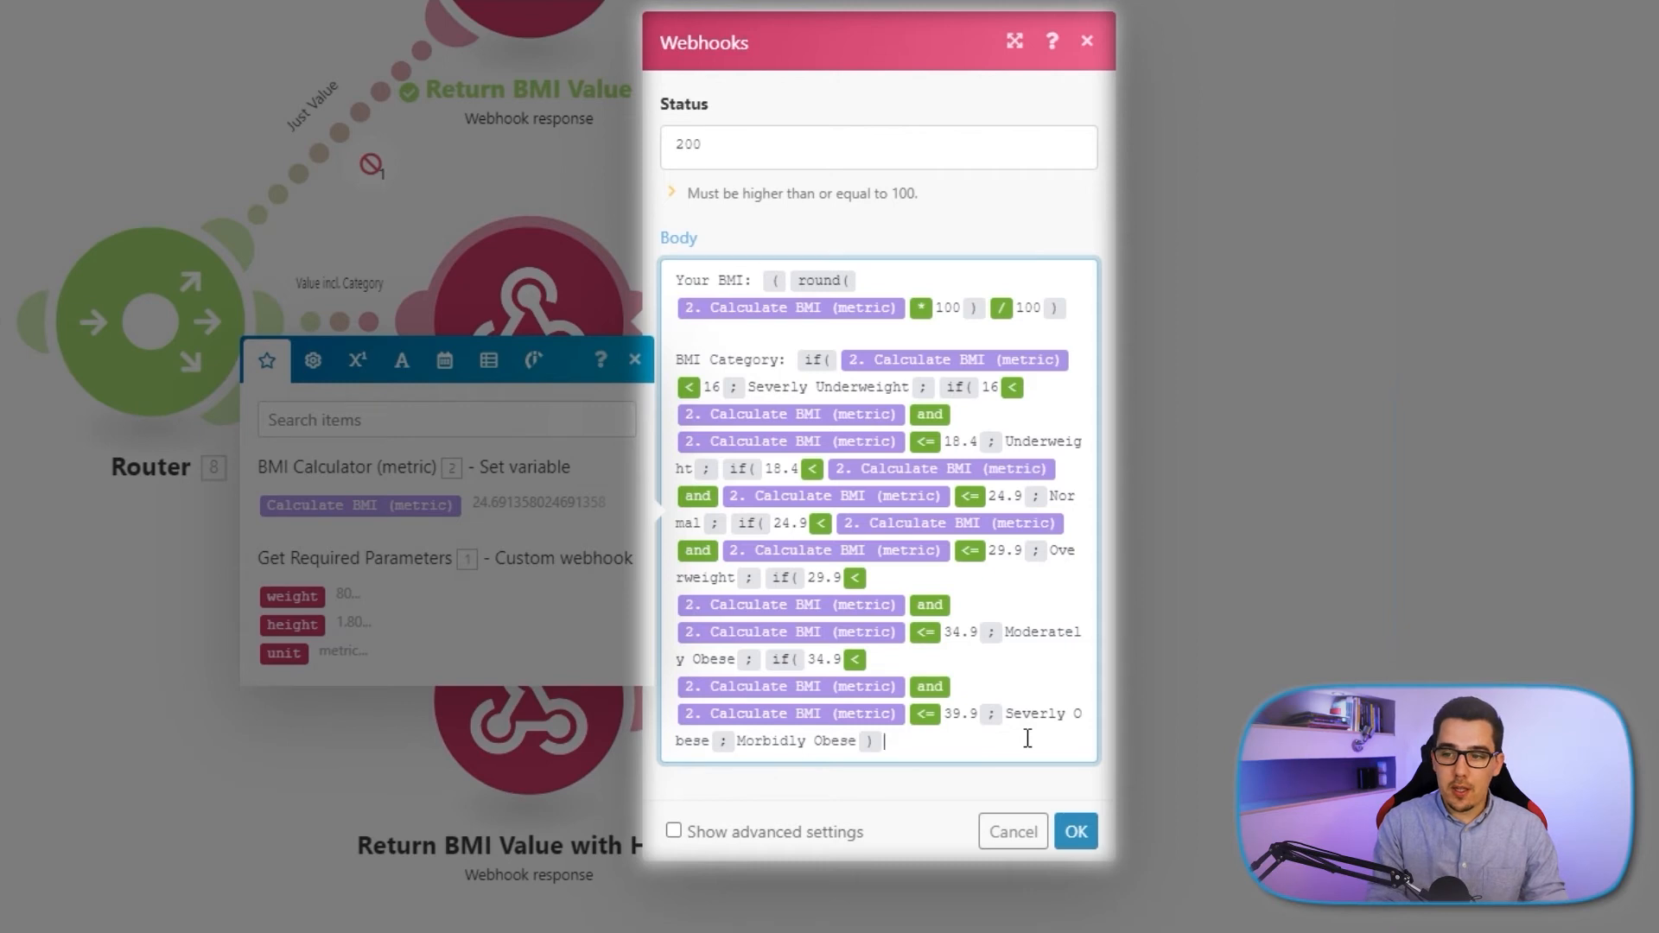
text())))))
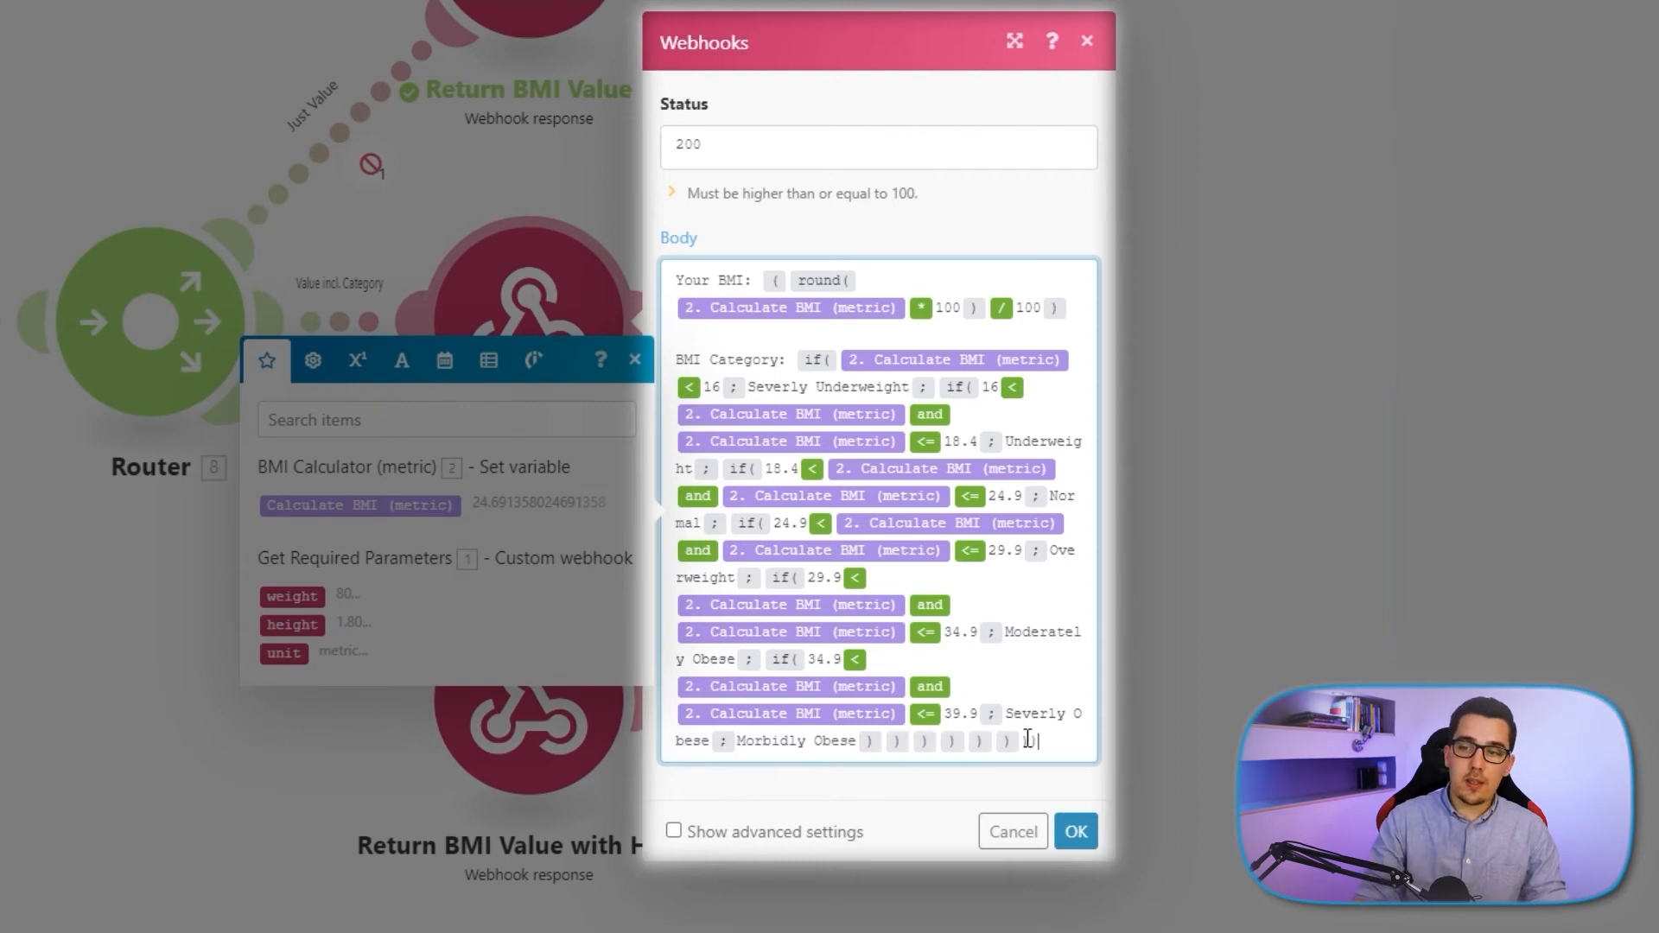
text())))))
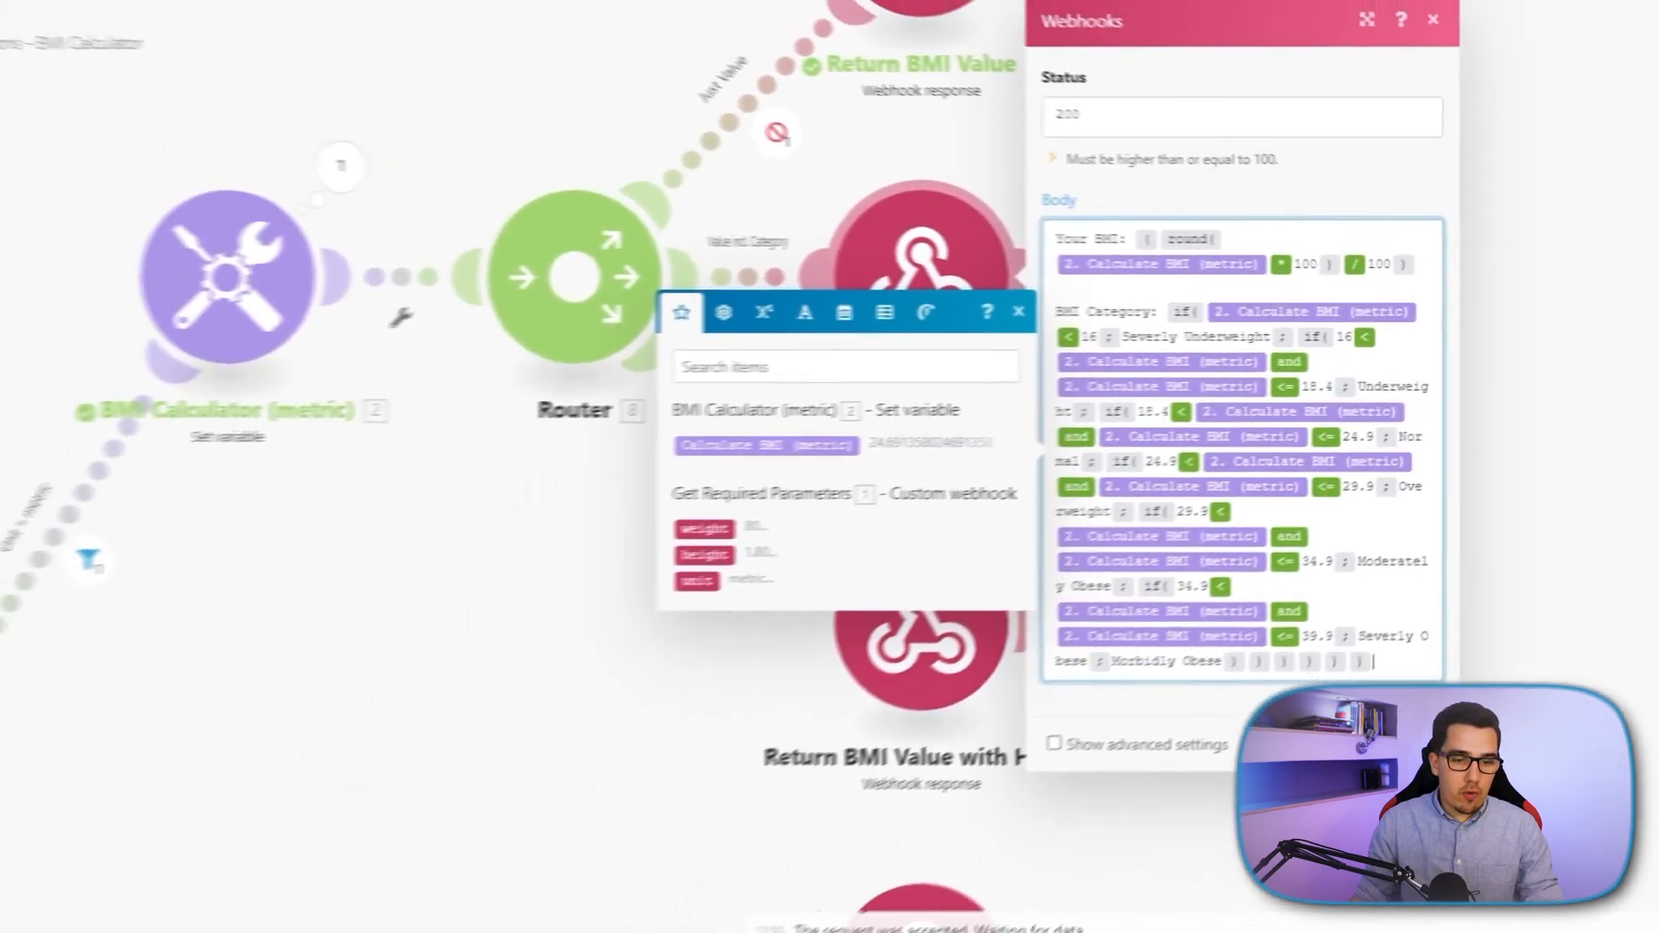
- Confirm the category response body, save the scenario and reopen that response
click(1432, 19)
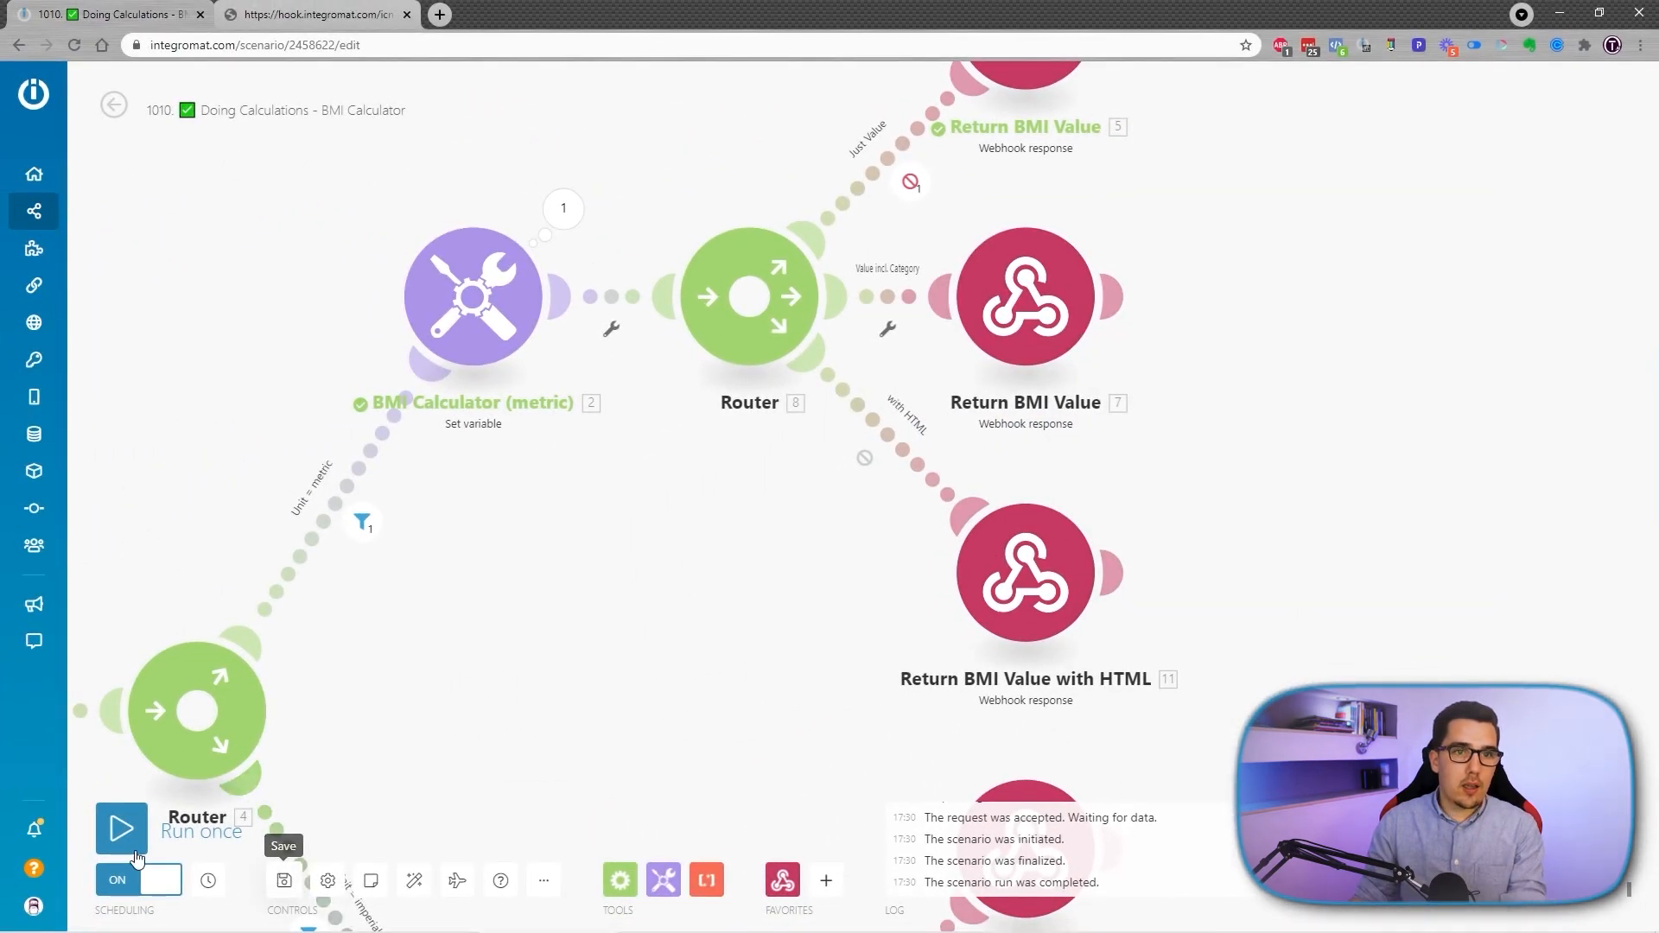
click(312, 14)
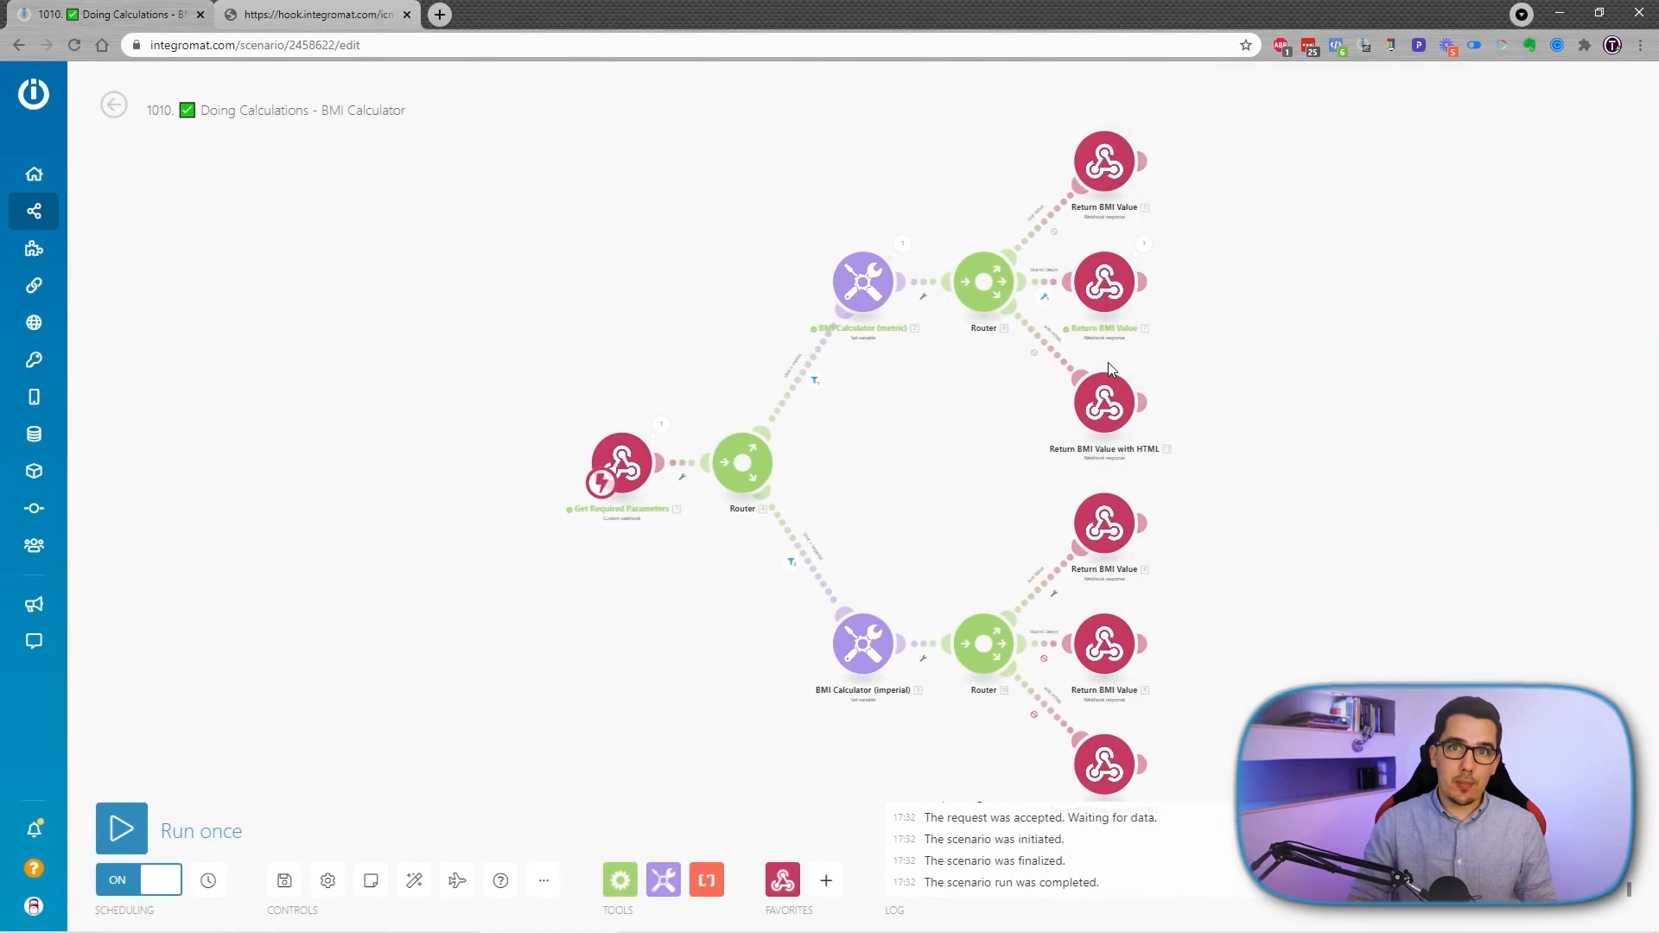
mouse_move(1109, 368)
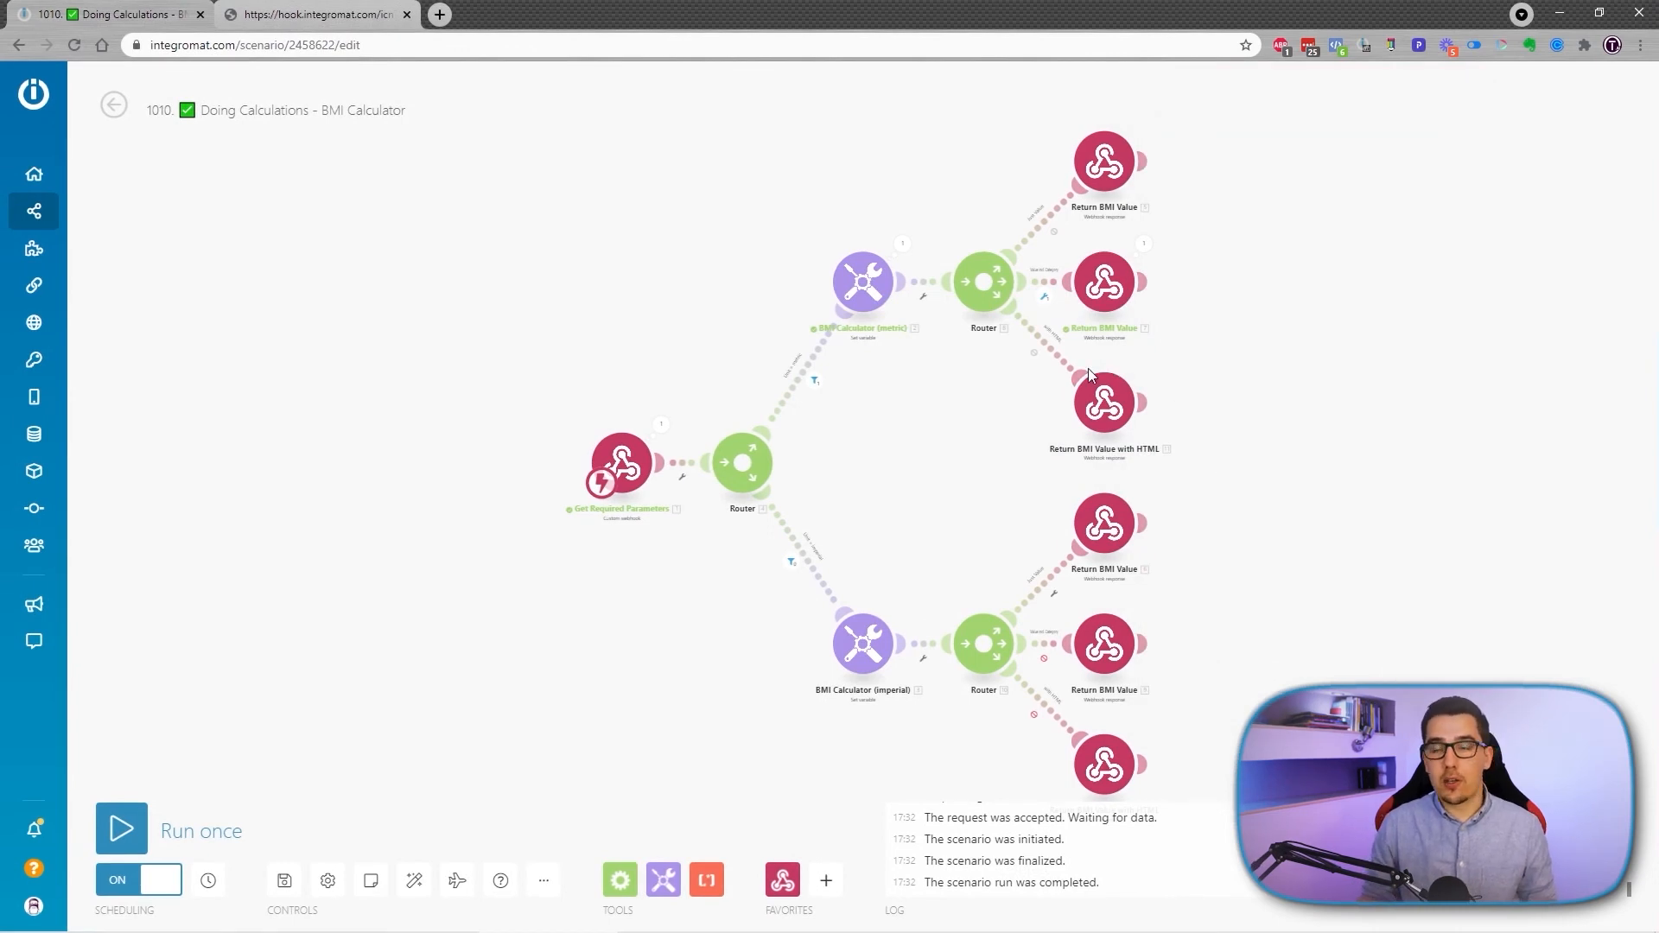
mouse_move(1108, 296)
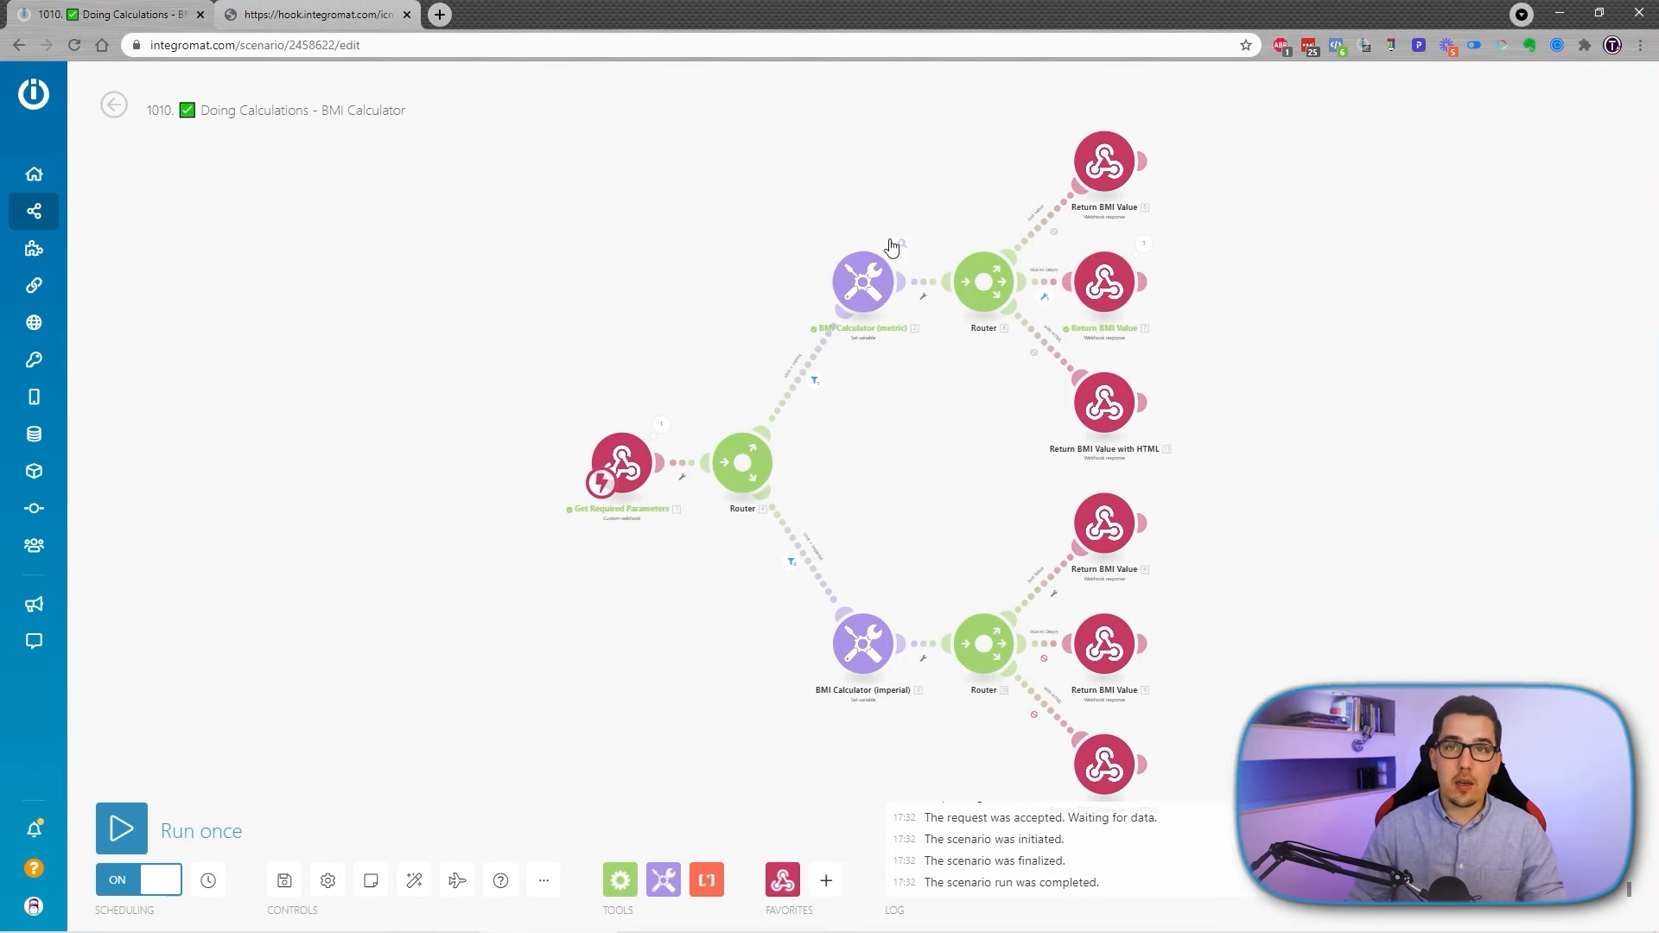
click(1104, 280)
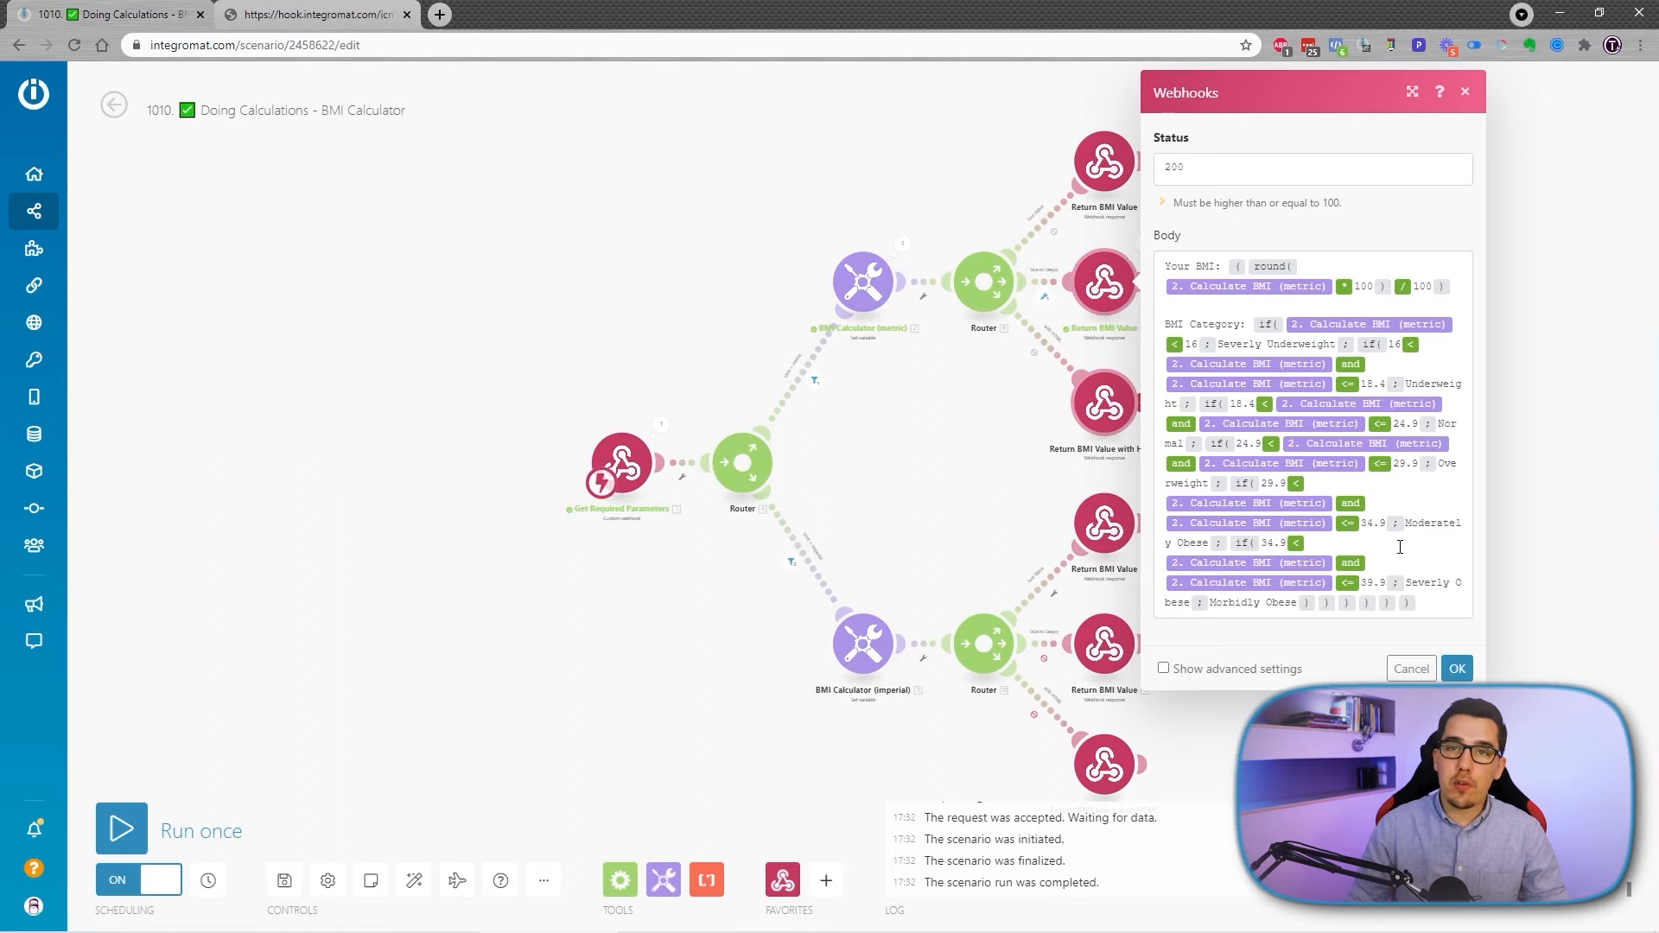
mouse_move(1384, 638)
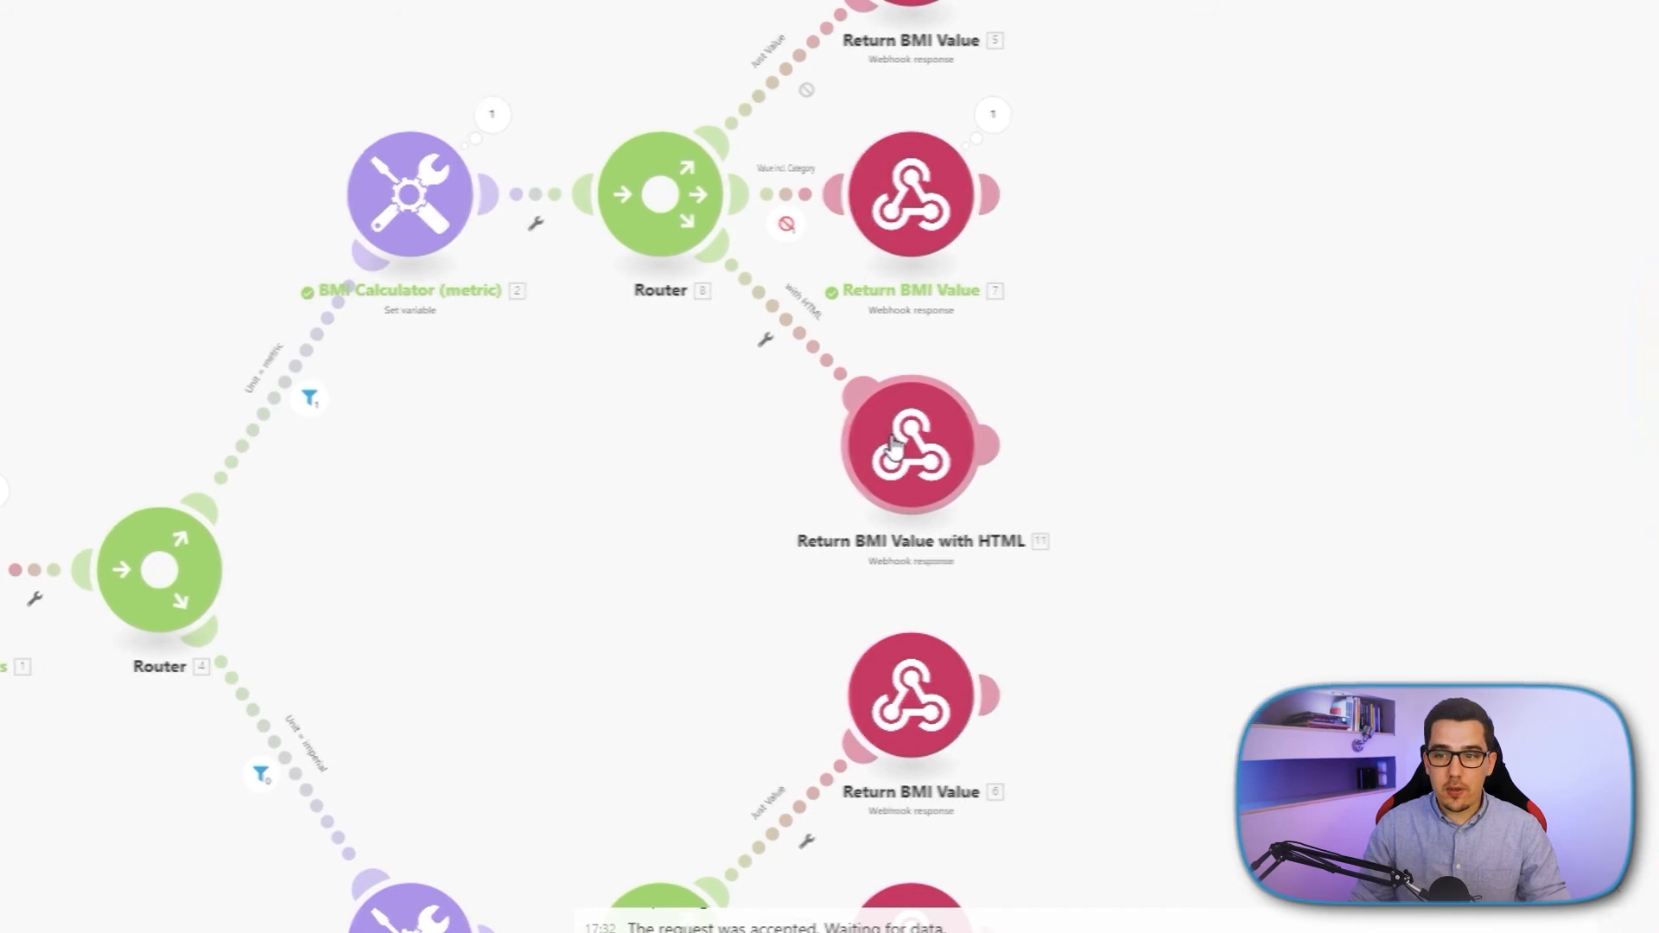
- Review the HTML response body with <center>, font-size:50px and <br><br>, then switch to the webhook tab
click(910, 445)
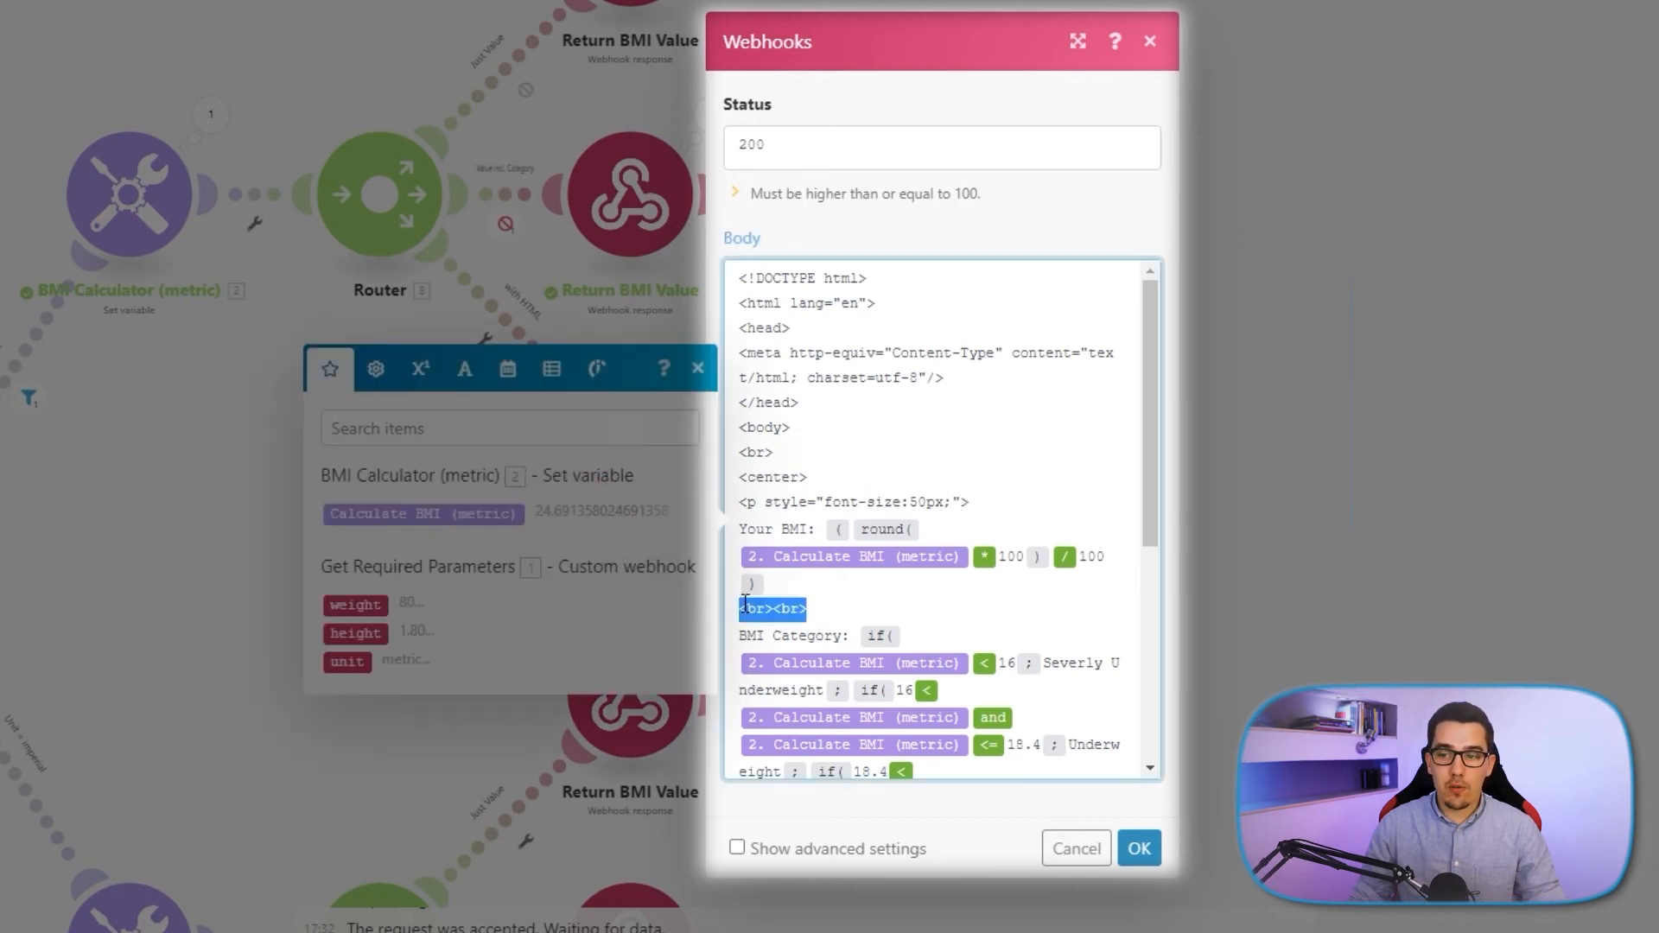
click(815, 608)
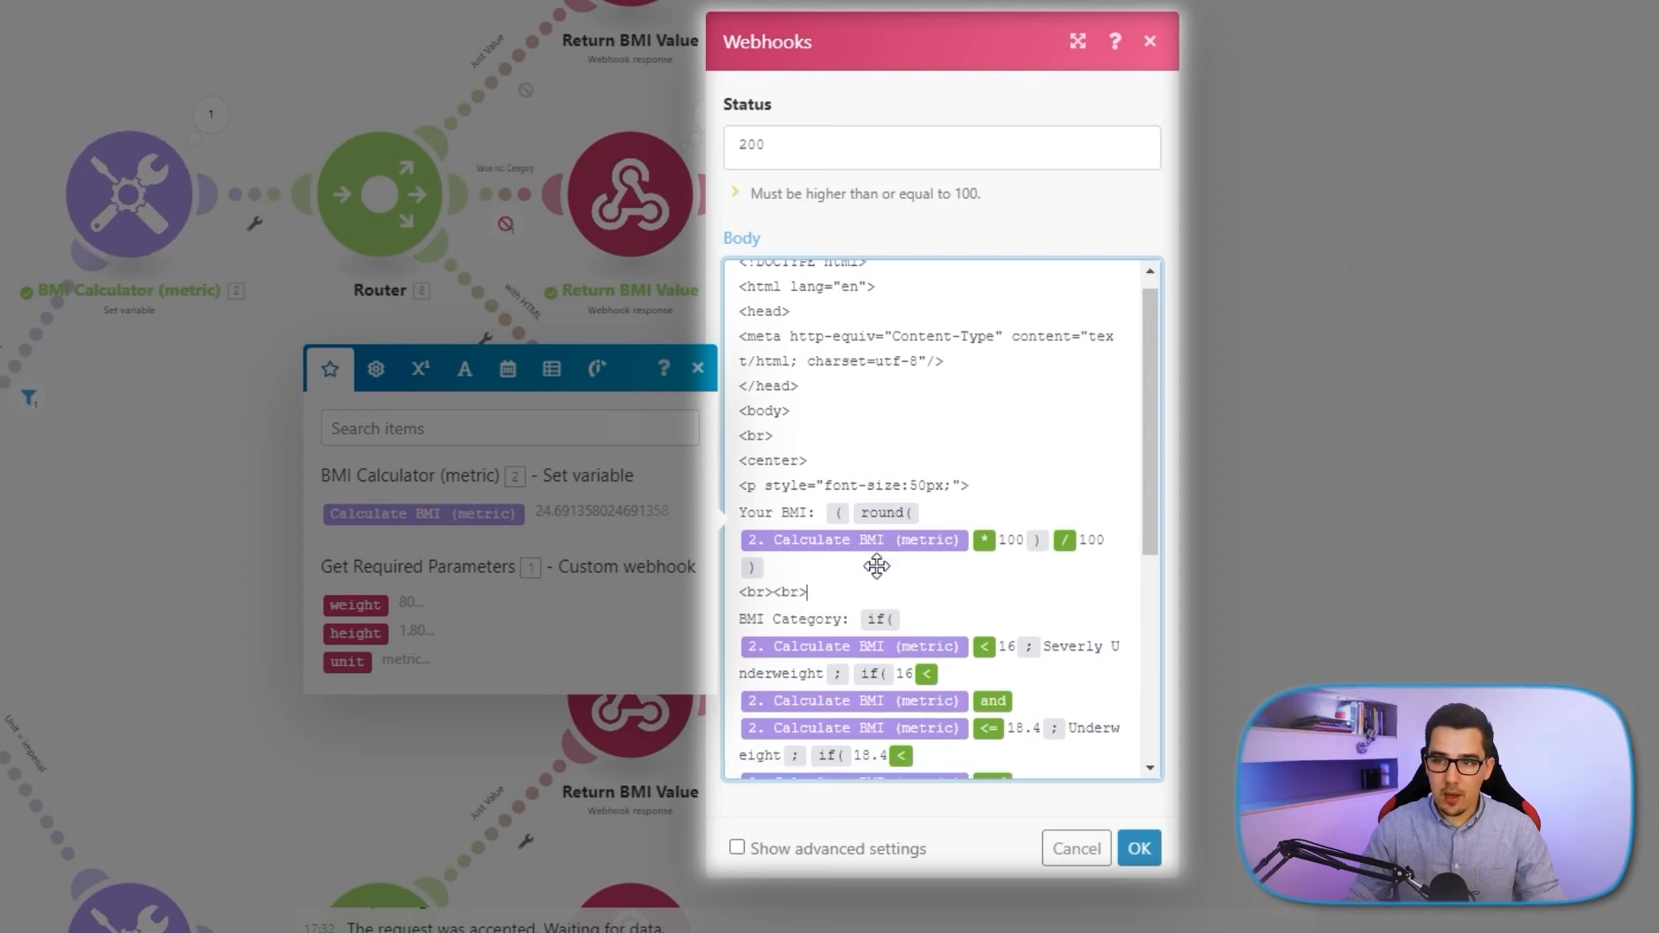
scroll(down, 3)
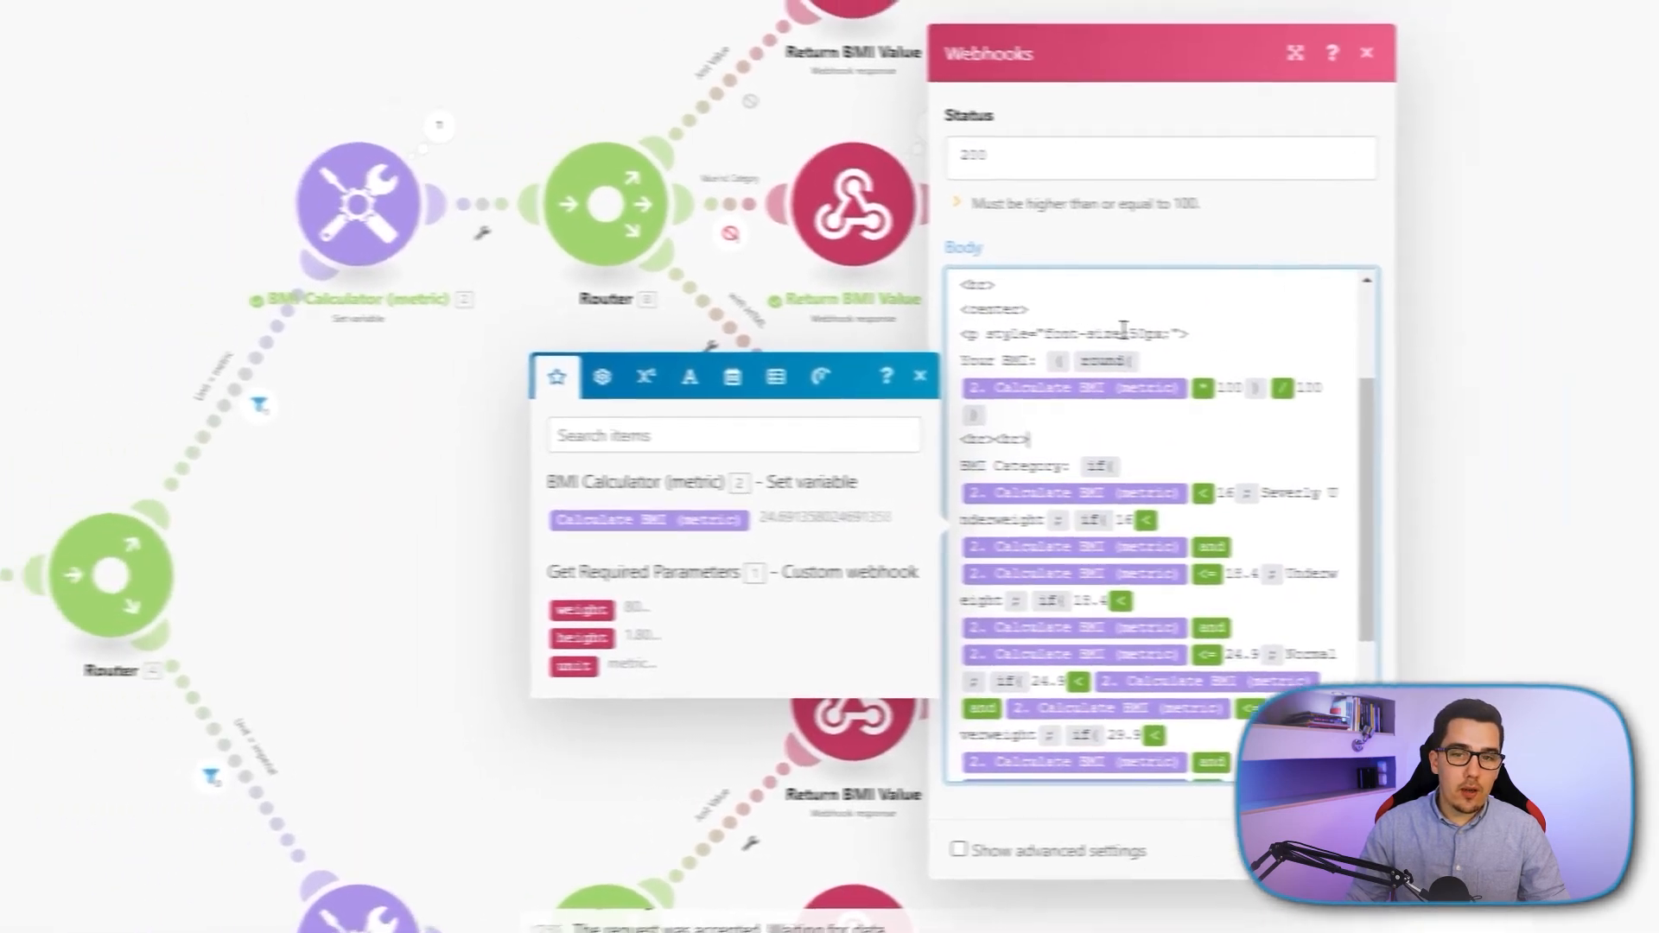
click(1368, 53)
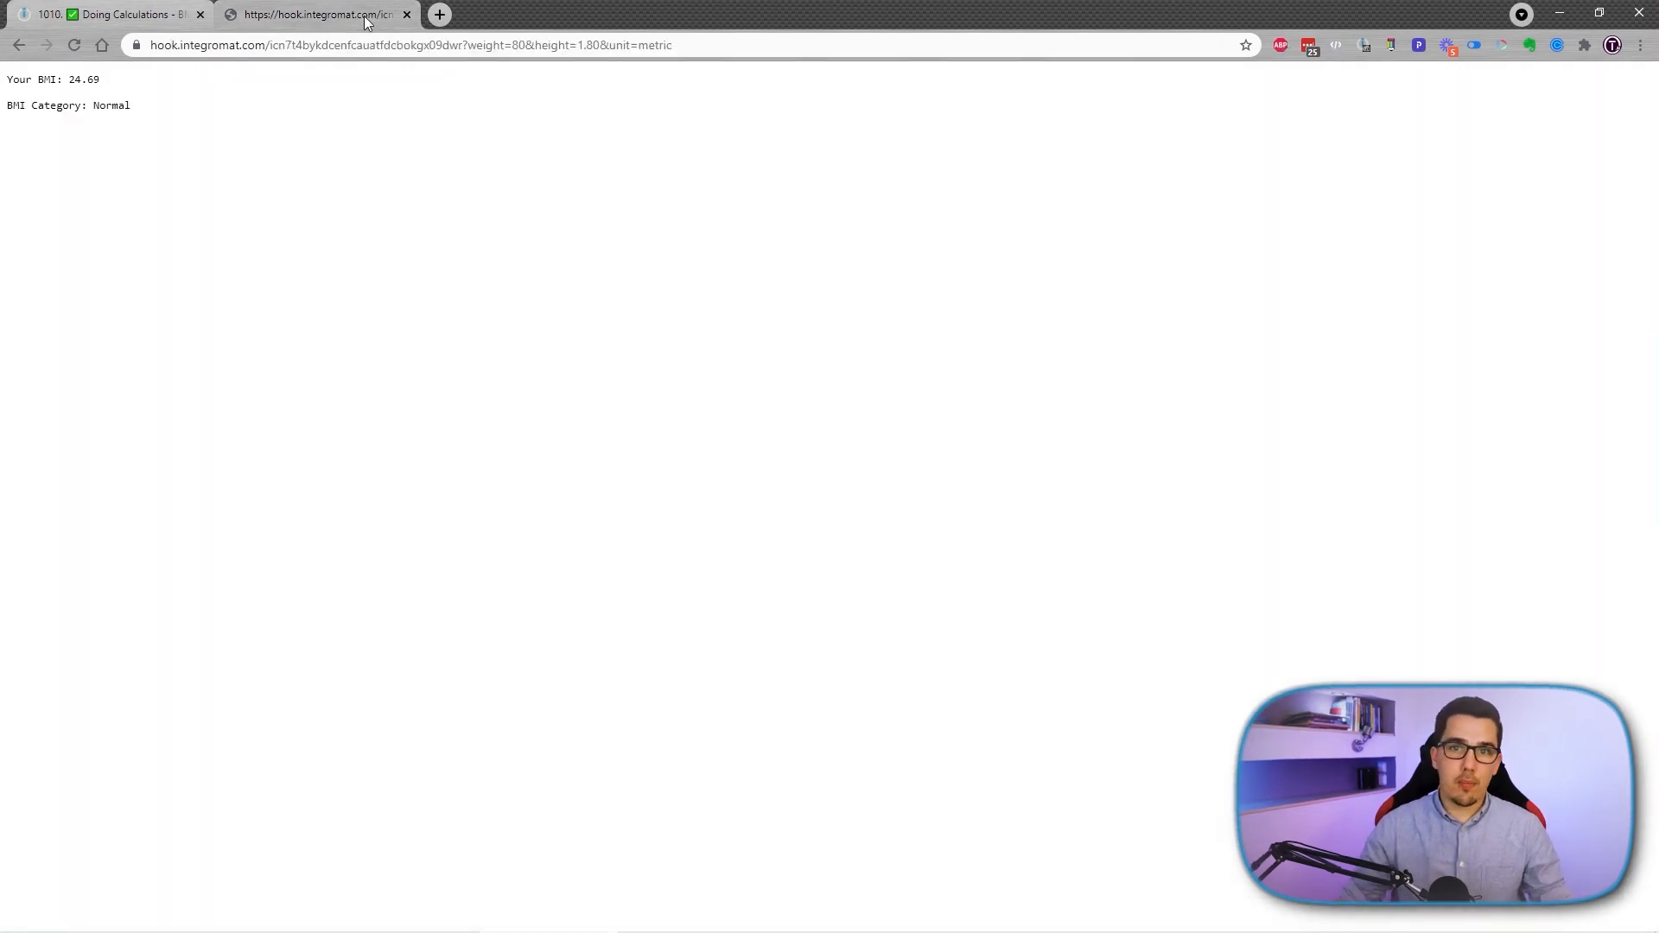
- Reload the webhook page to render BMI 24.69 and category Normal as large centred HTML
click(73, 44)
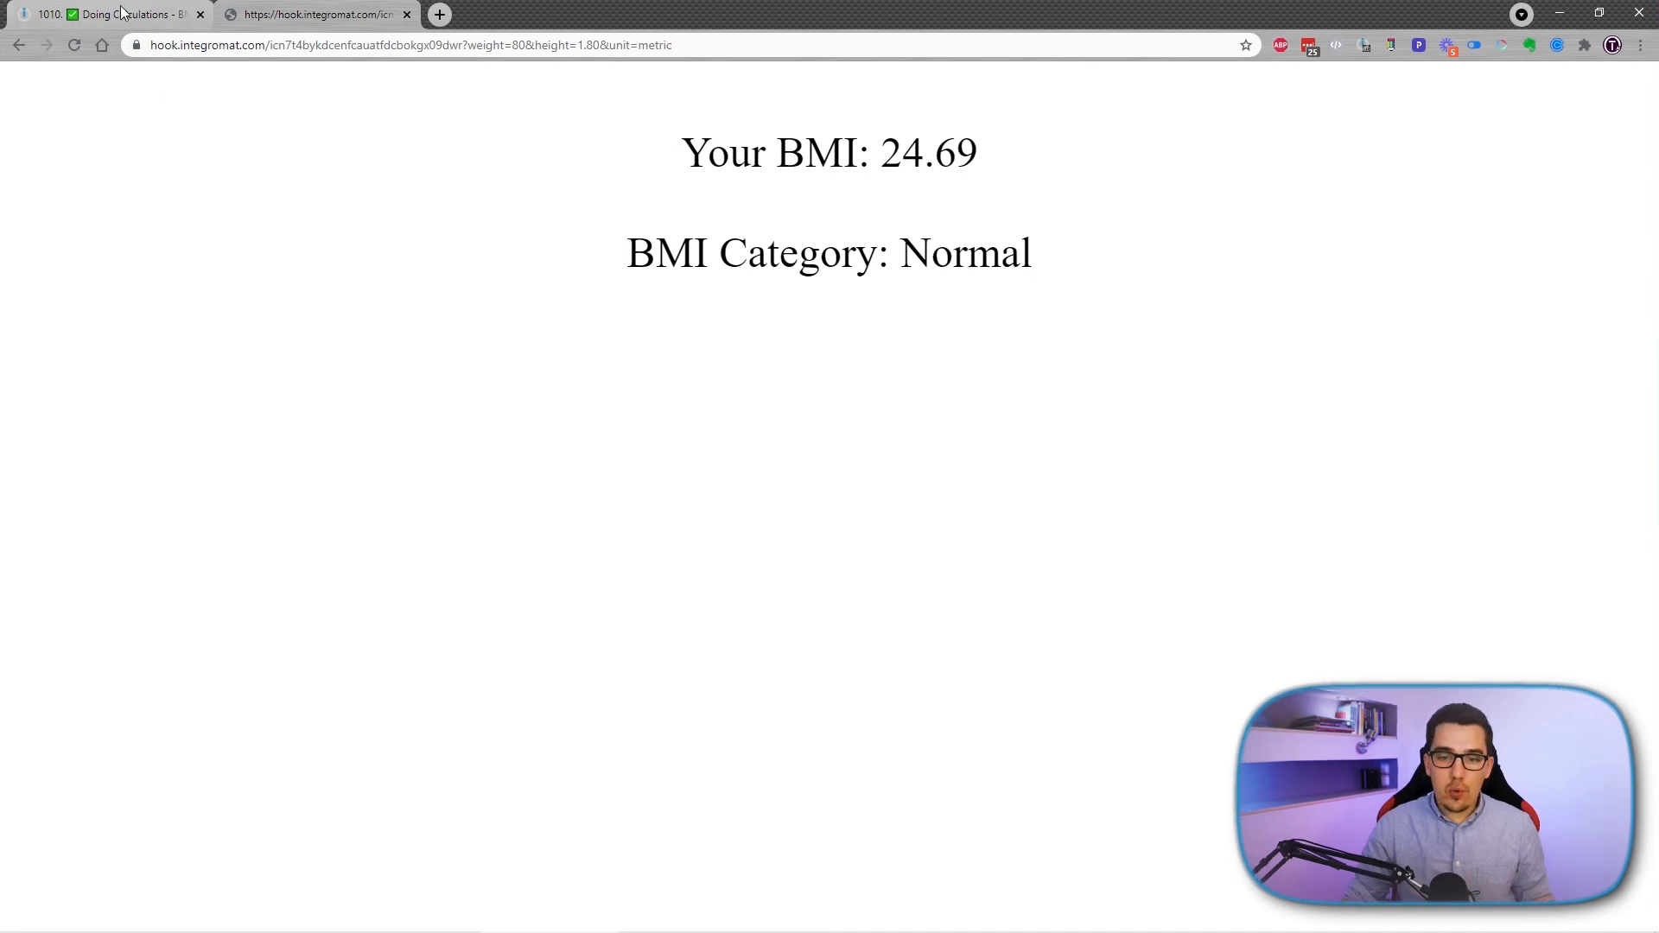
click(106, 14)
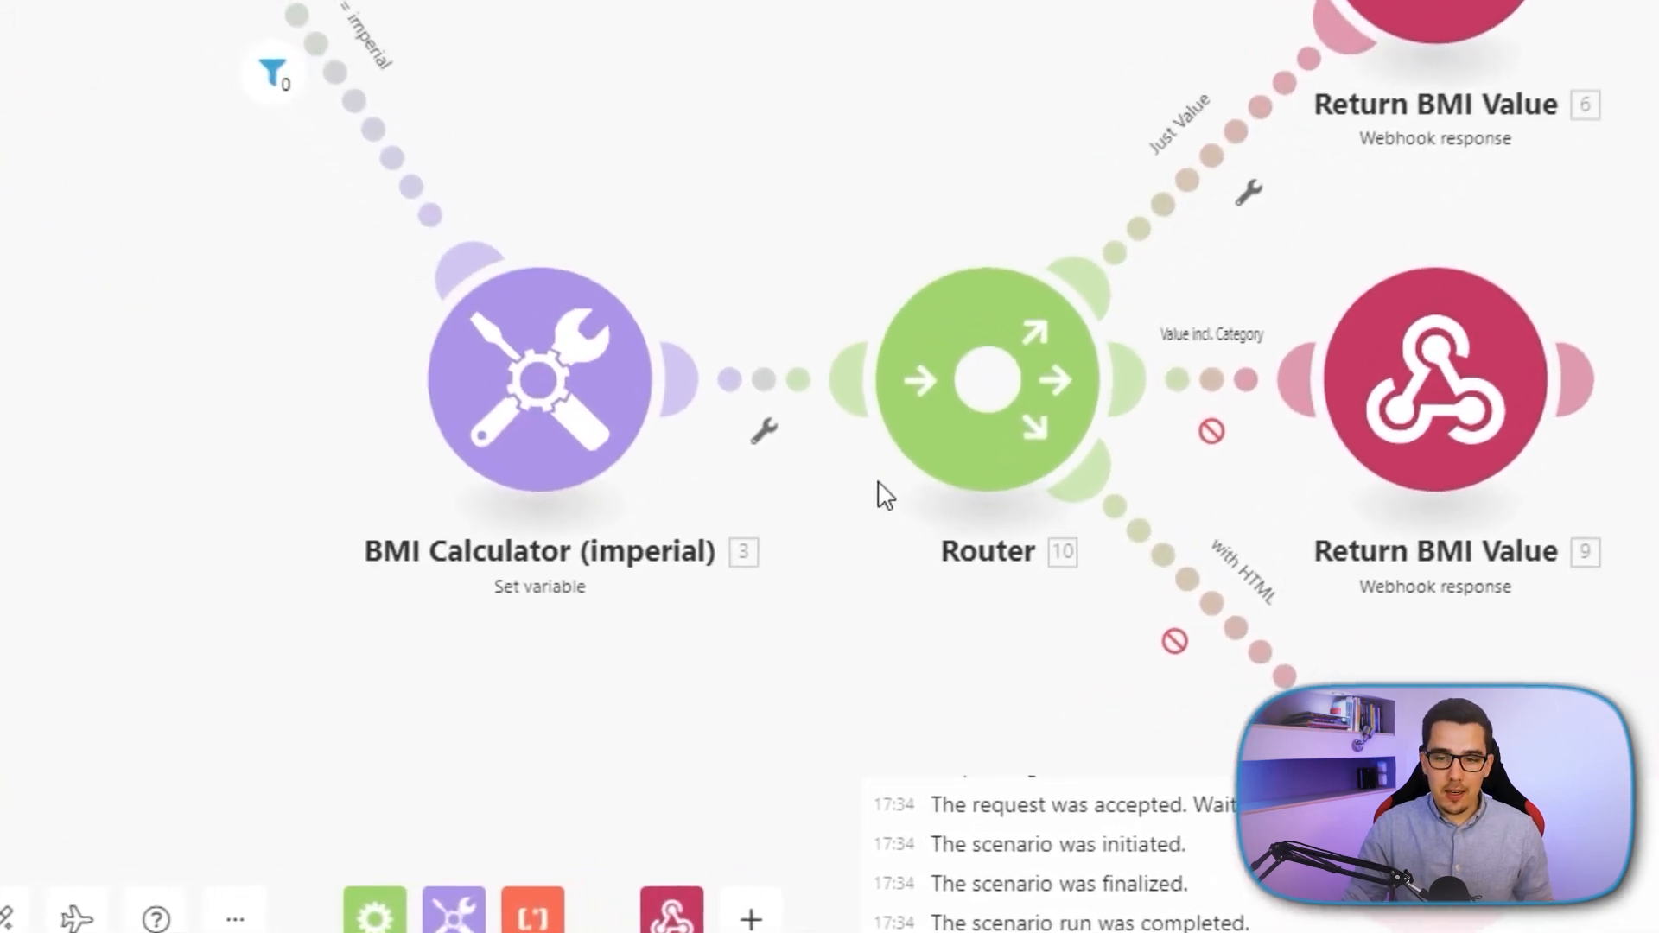
click(539, 381)
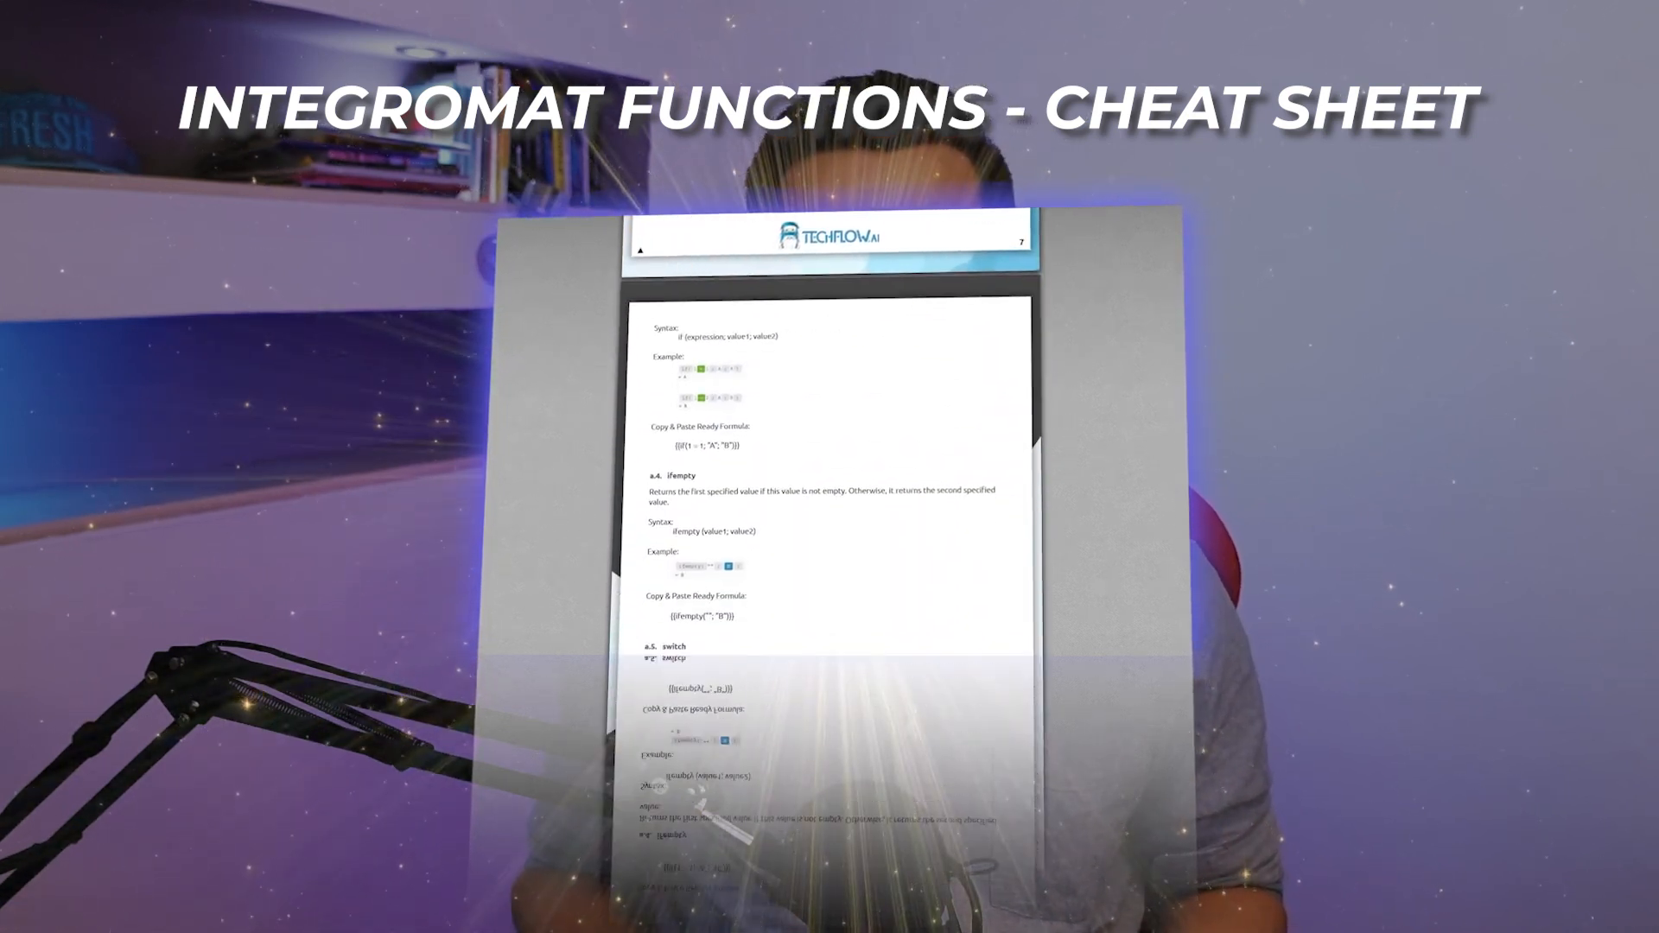
scroll(down, 3)
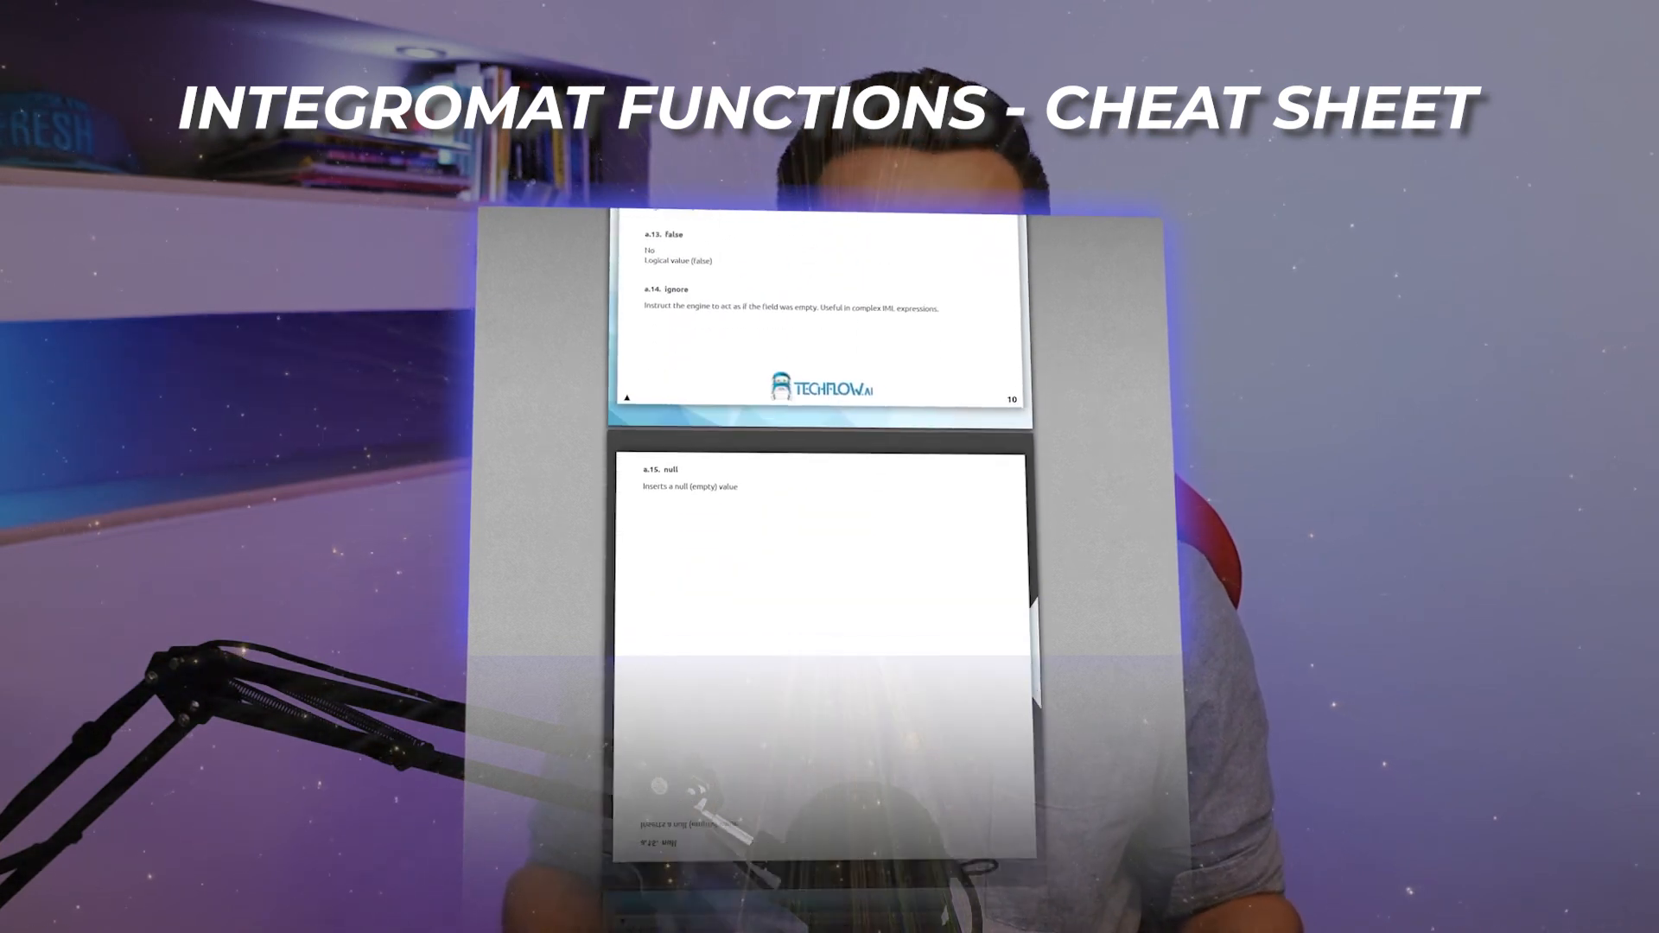
scroll(down, 3)
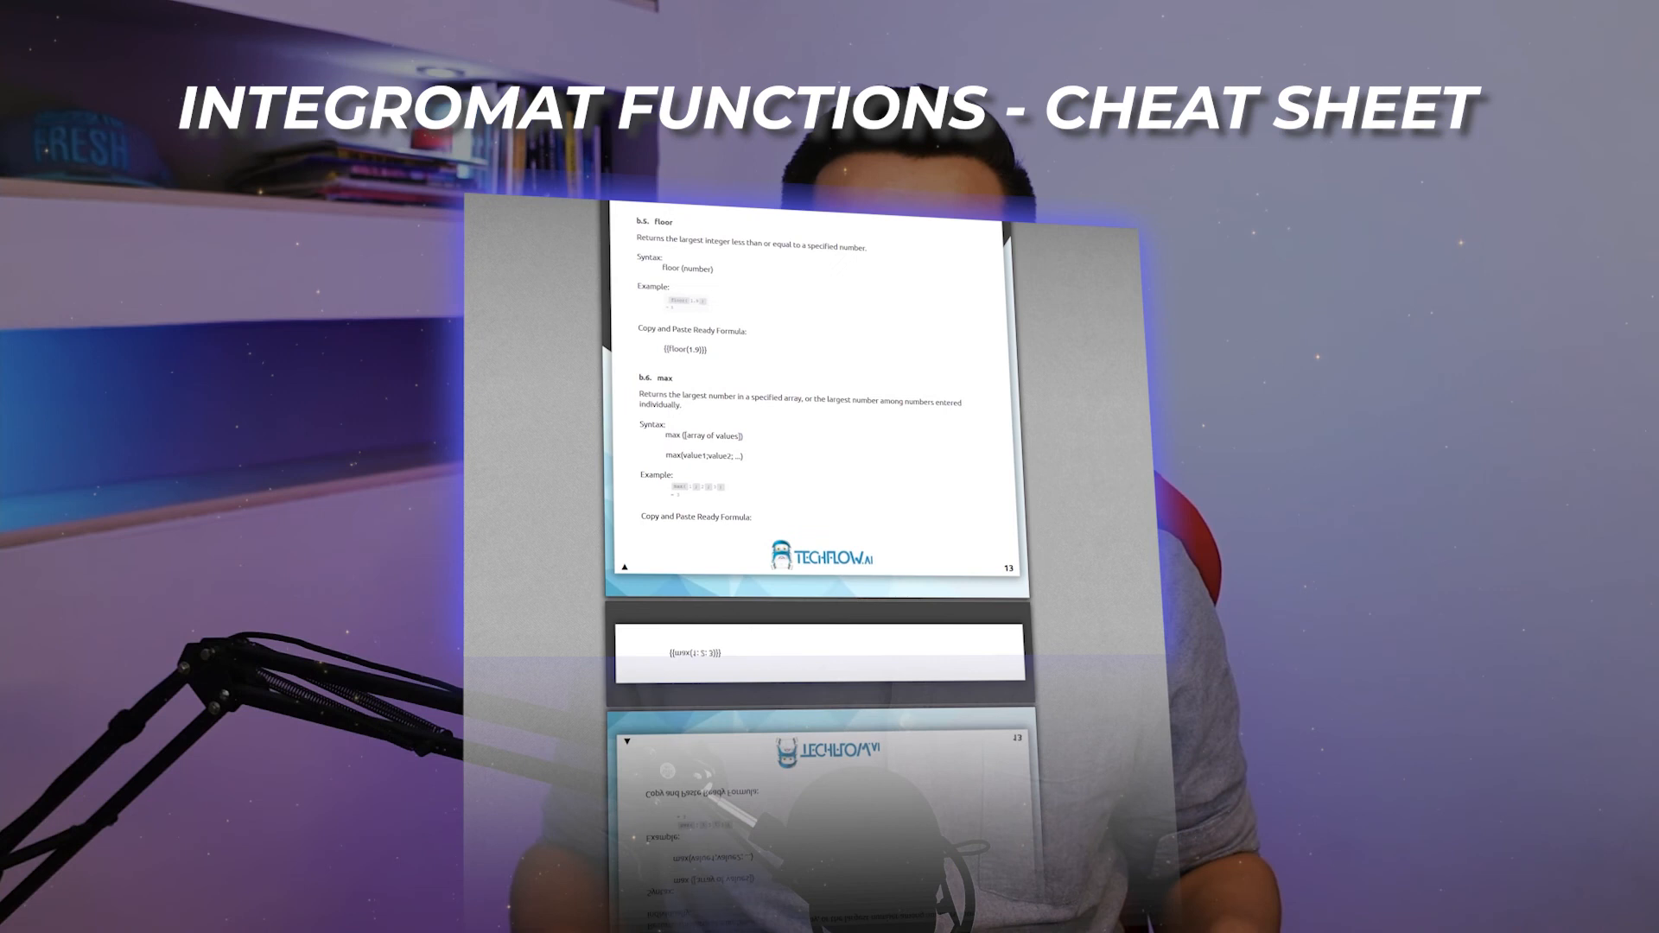
scroll(down, 3)
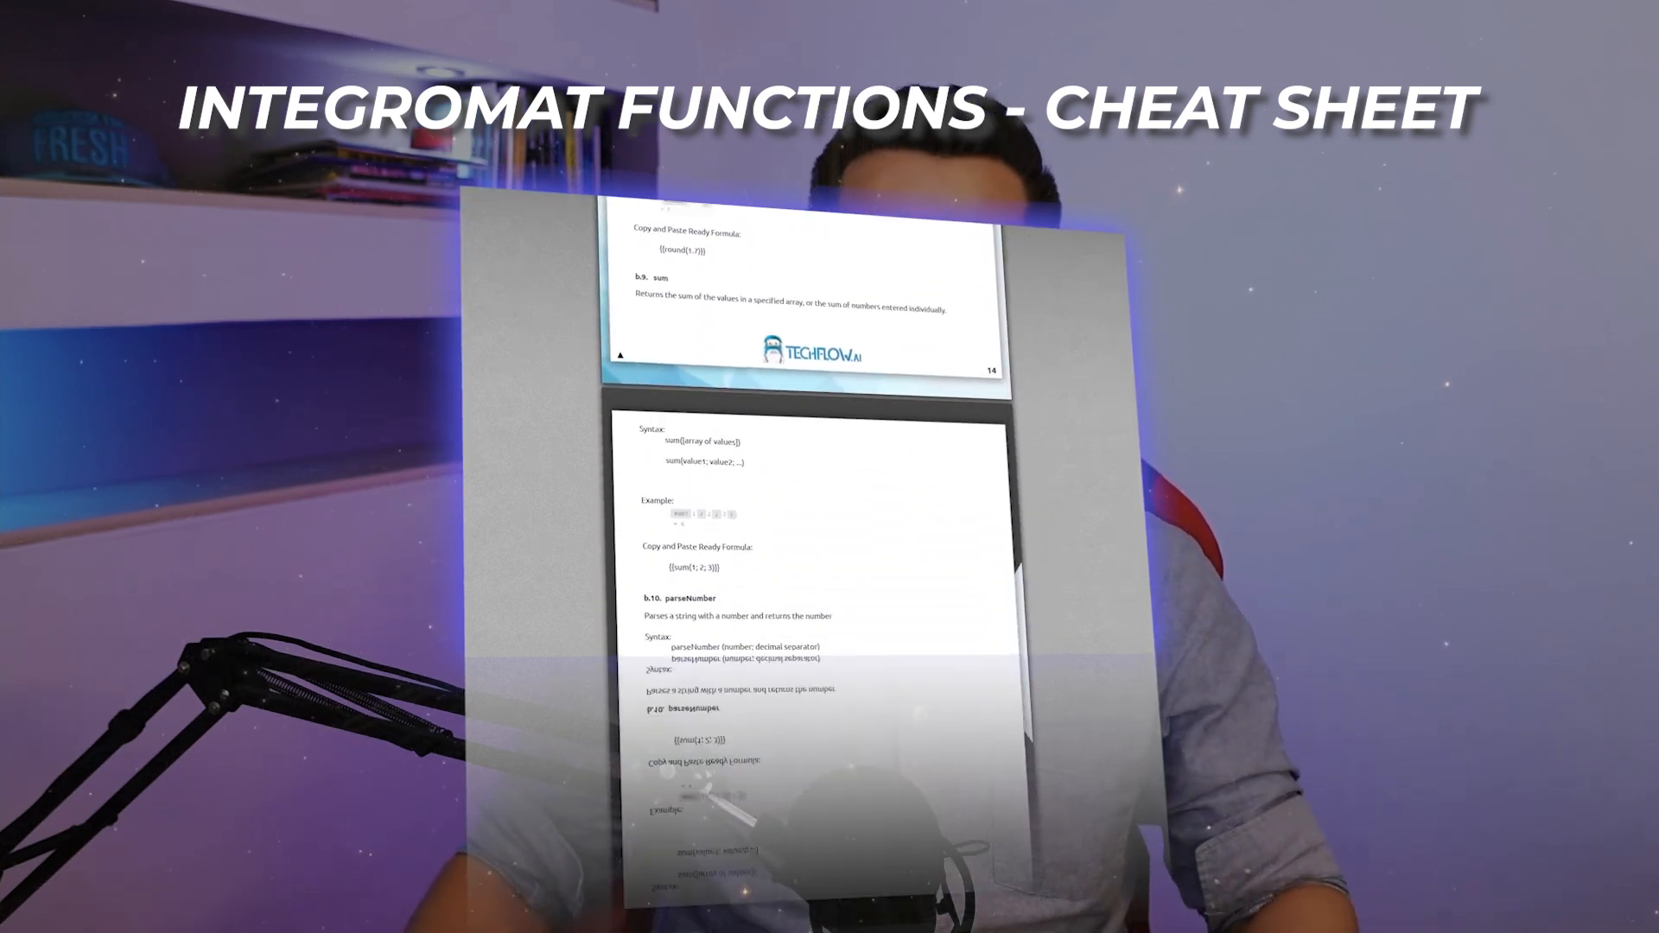